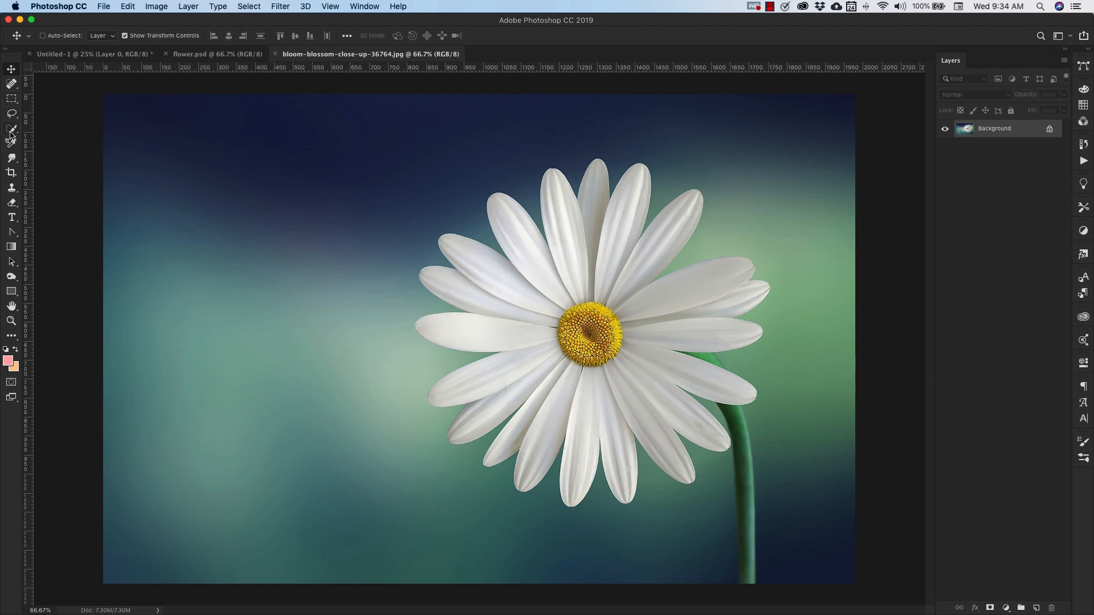
Quick-select the white daisy and convert the locked Background into editable Layer 0.
click(11, 131)
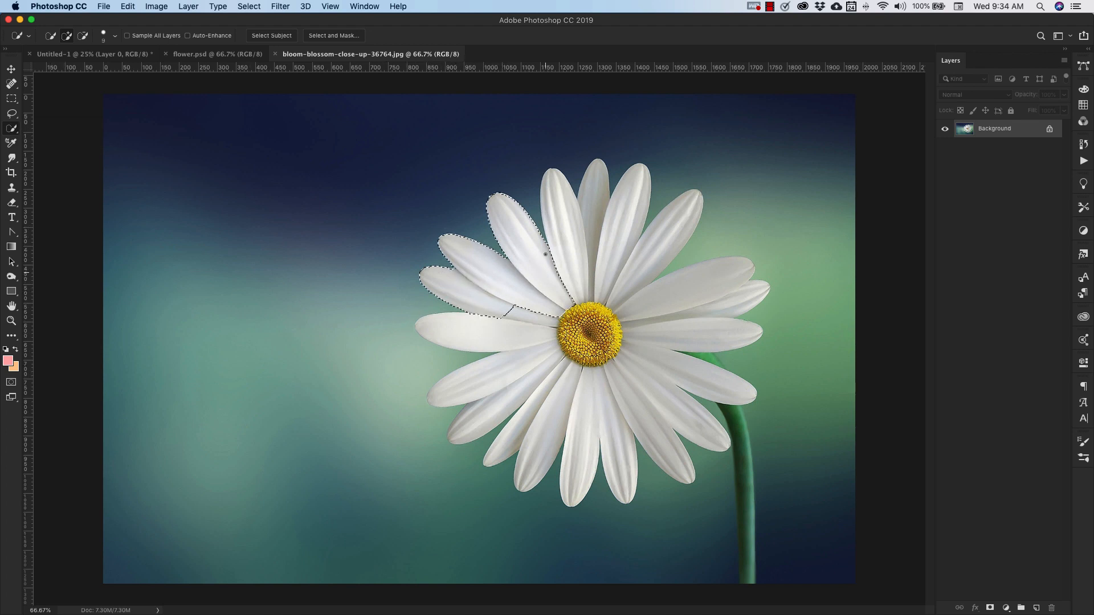
click(271, 35)
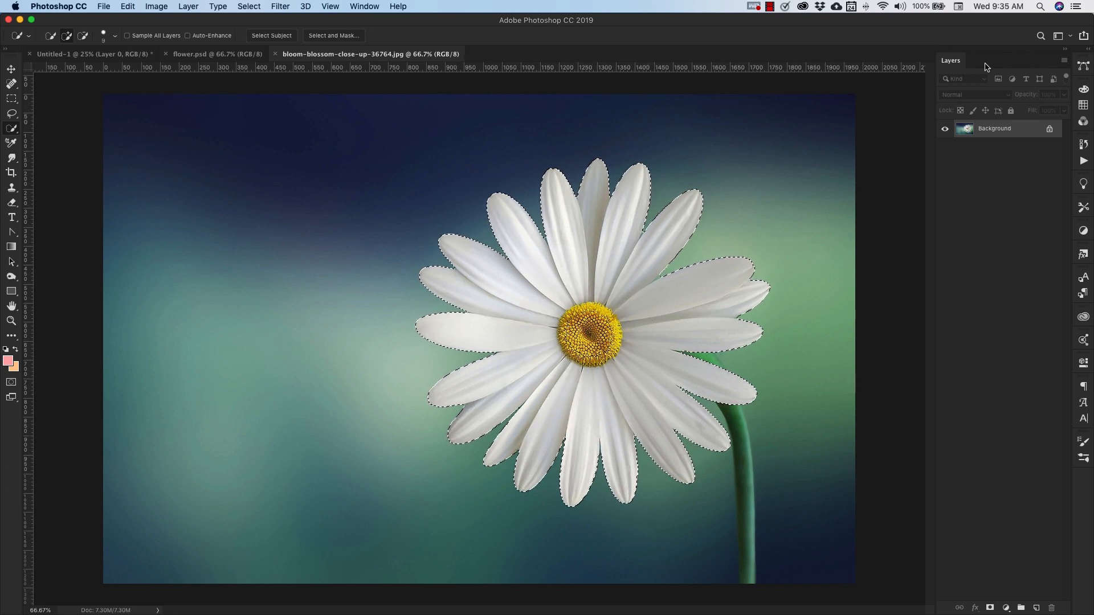
double_click(993, 128)
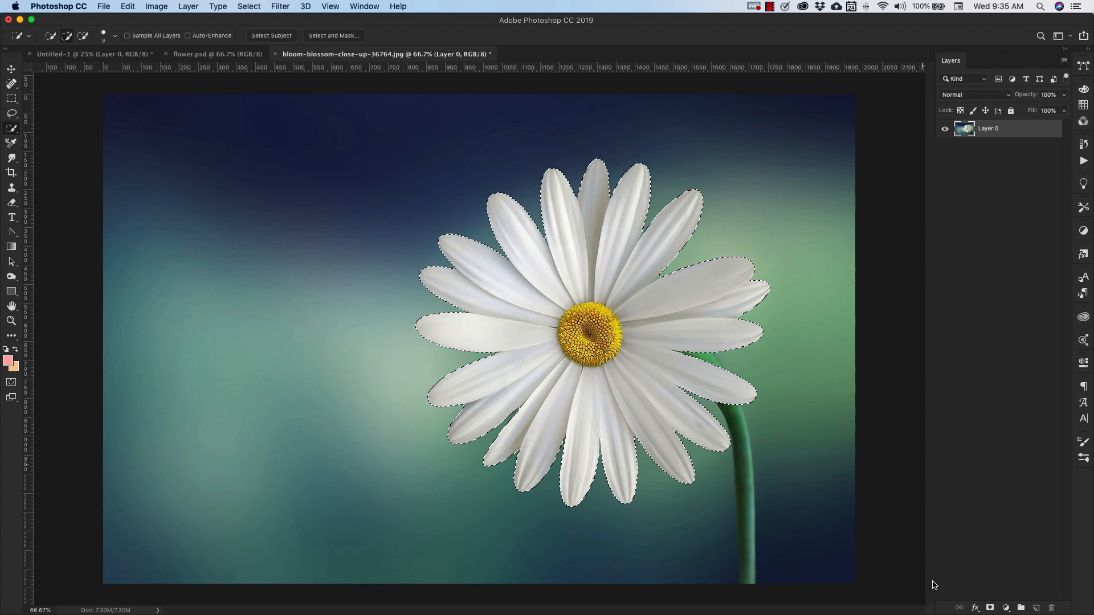
Add a layer mask from the daisy selection and target the mask thumbnail.
click(1006, 608)
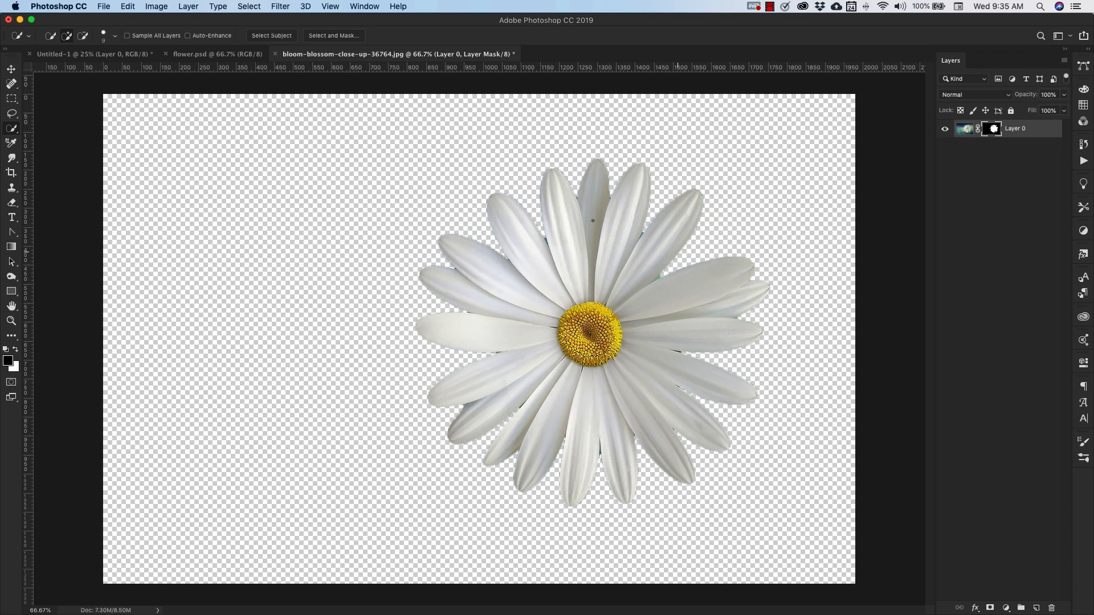
mouse_move(552, 283)
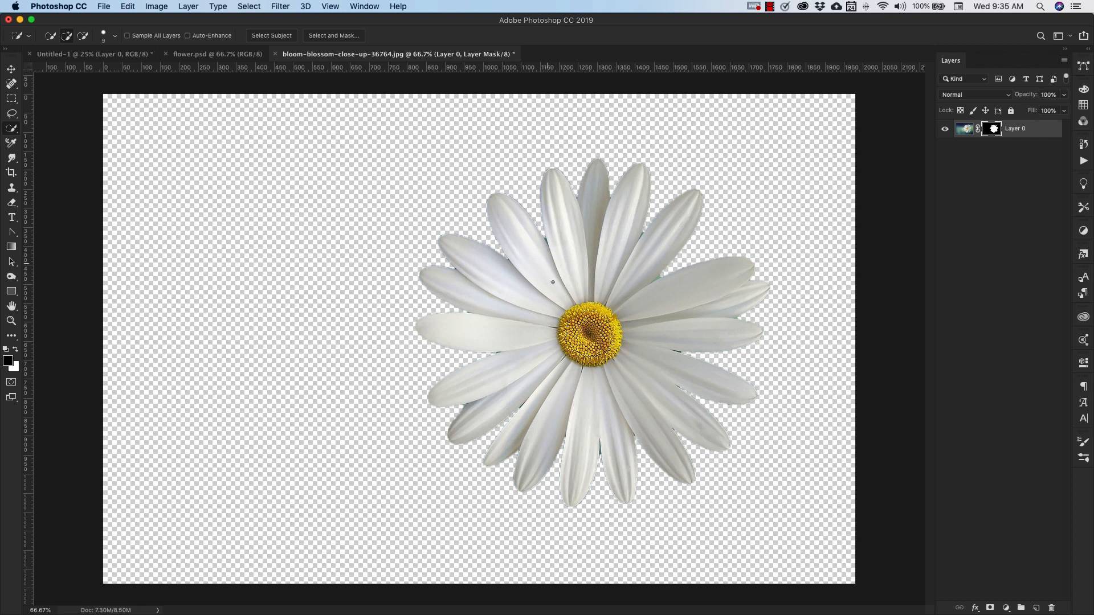
mouse_move(638, 326)
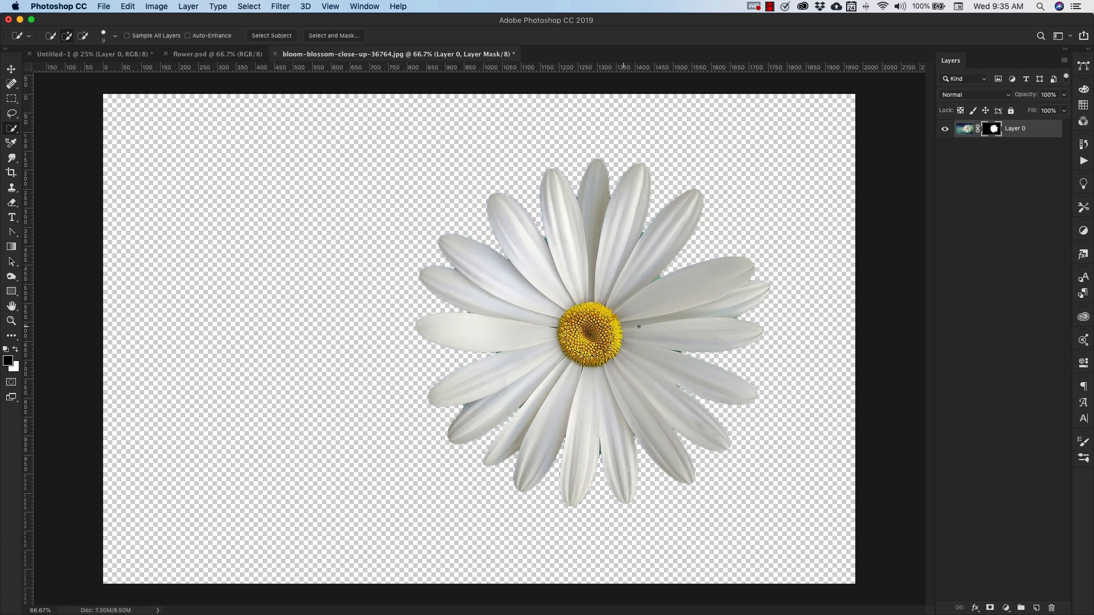
click(991, 129)
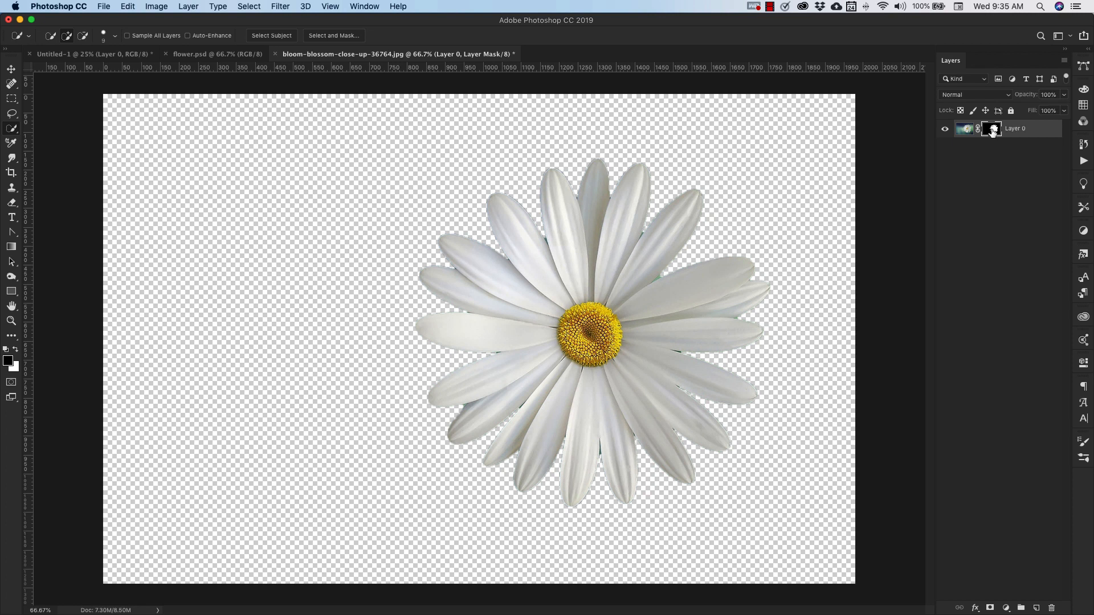
Smudge the daisy mask's petal edges with a Soft Round brush, then pick the Zoom tool.
click(991, 128)
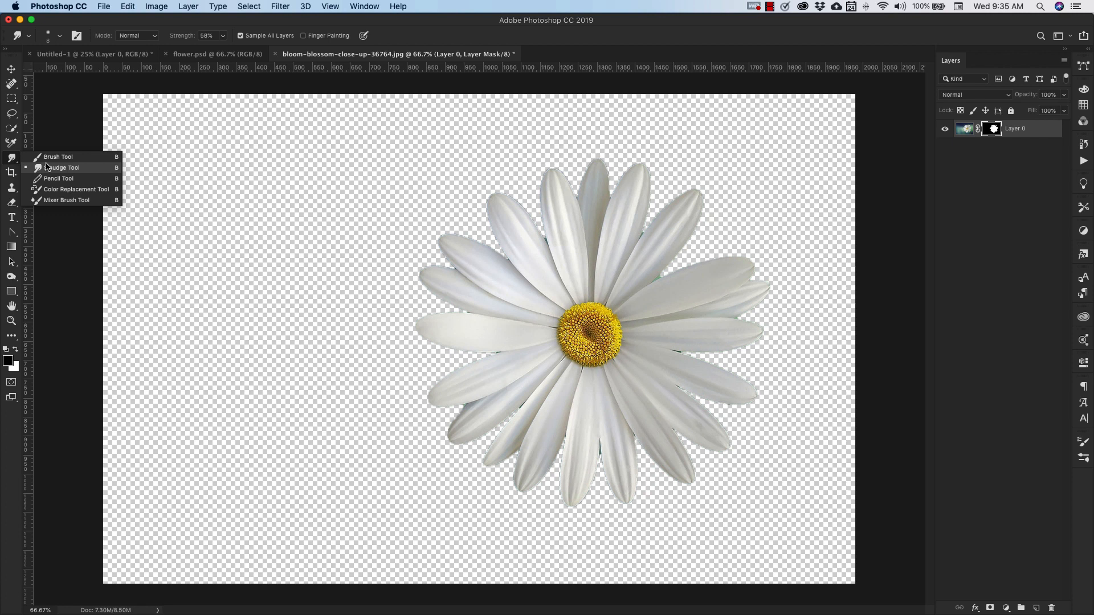
click(62, 167)
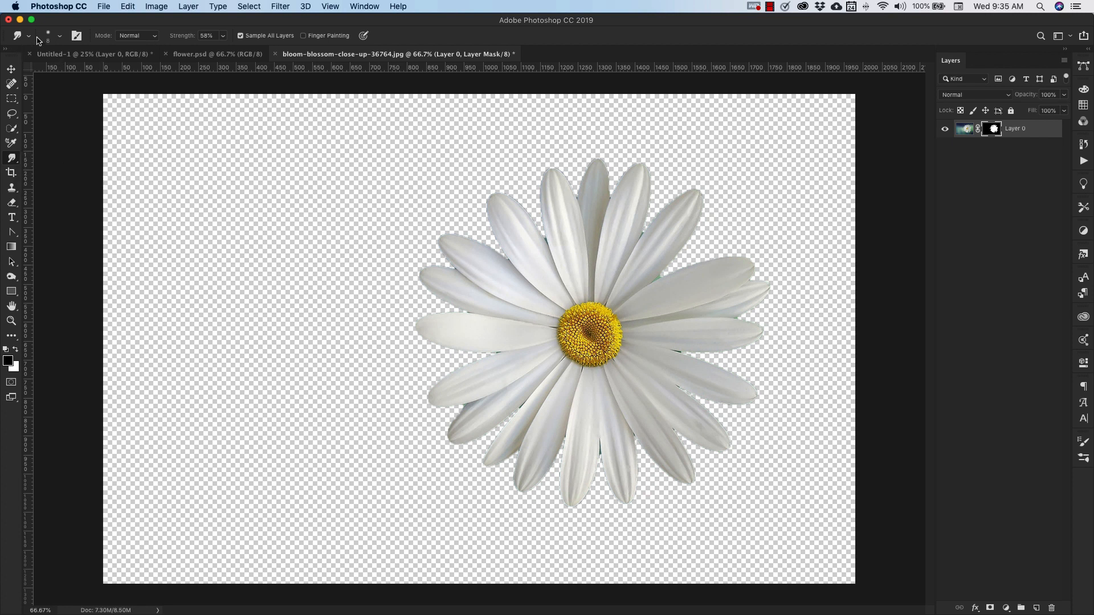
click(59, 35)
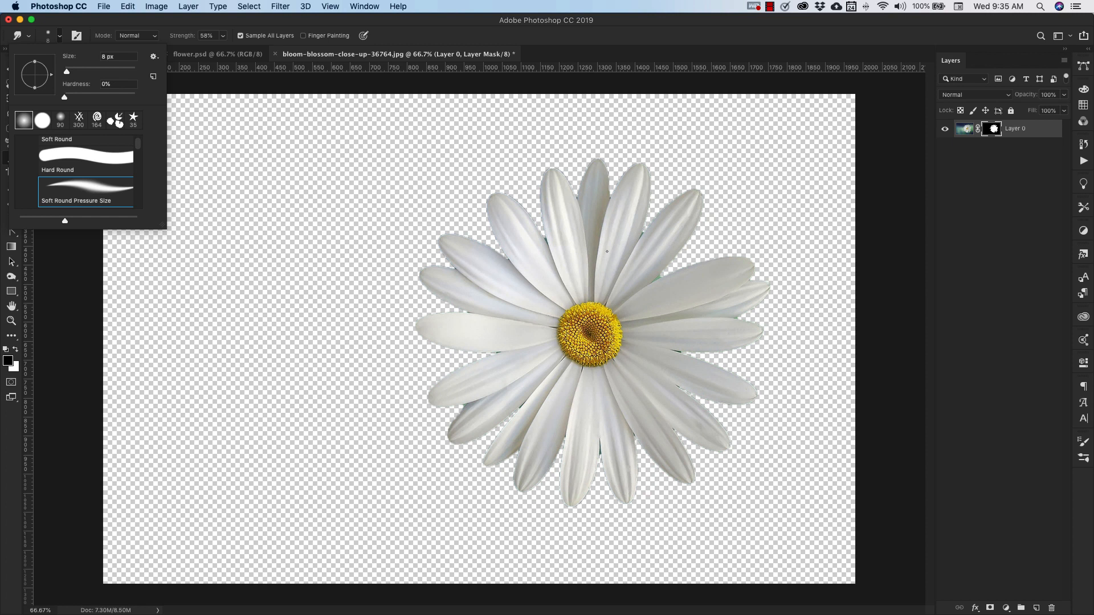
click(576, 271)
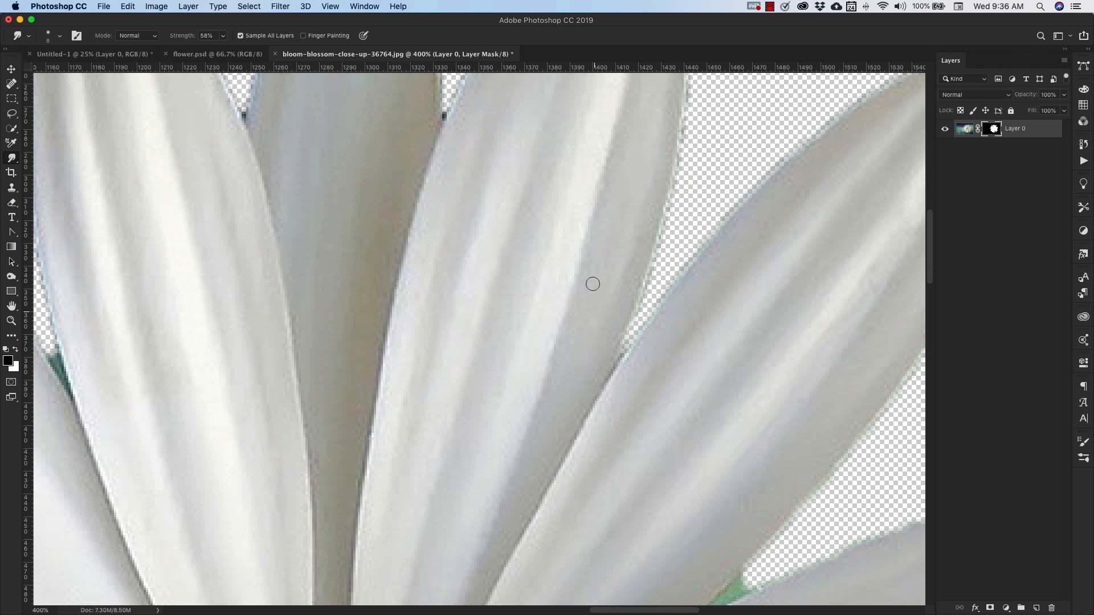
mouse_move(239, 96)
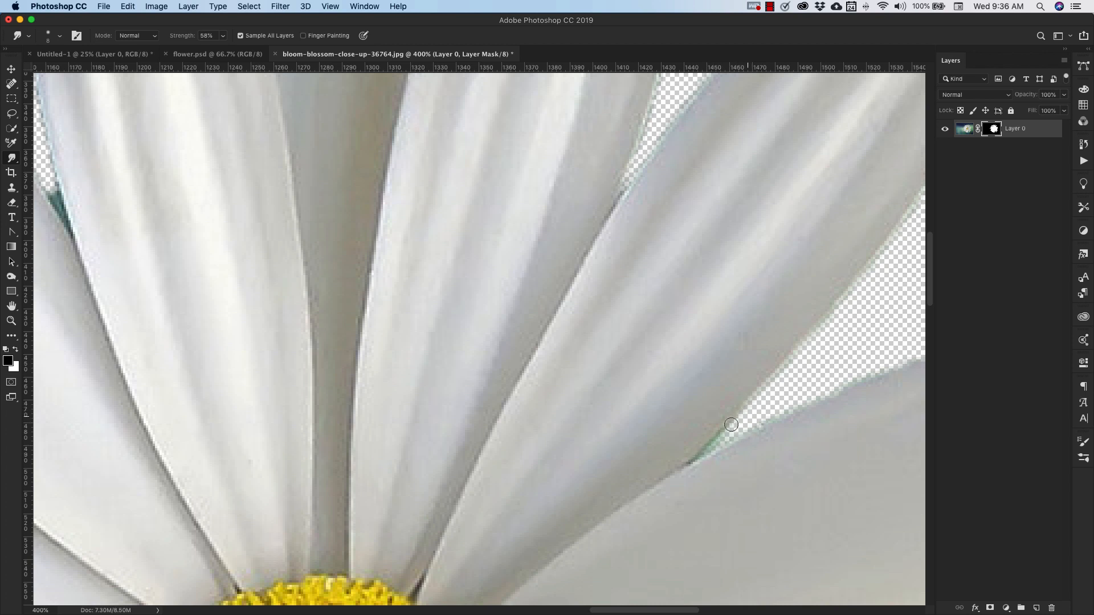
click(11, 321)
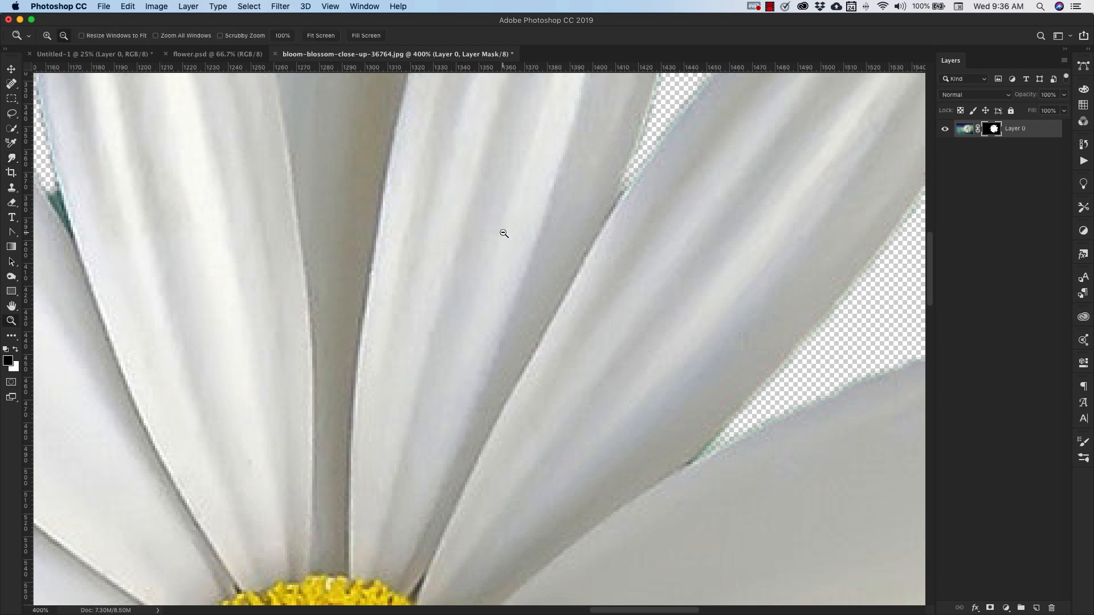
Define the cut-out daisy in flower.psd as a pattern named 'flow'.
click(202, 54)
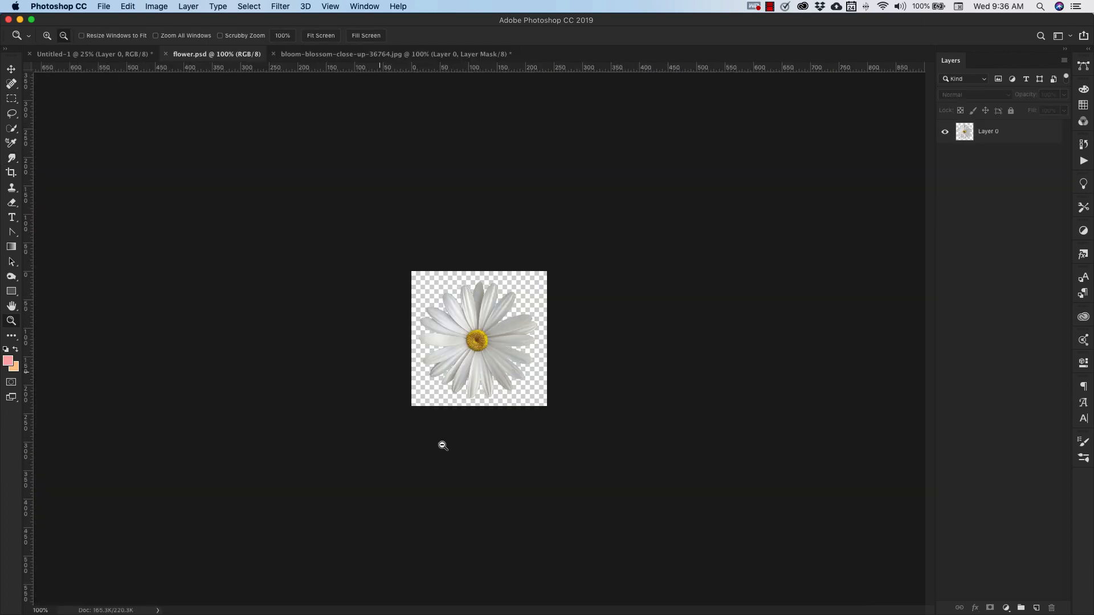
mouse_move(510, 304)
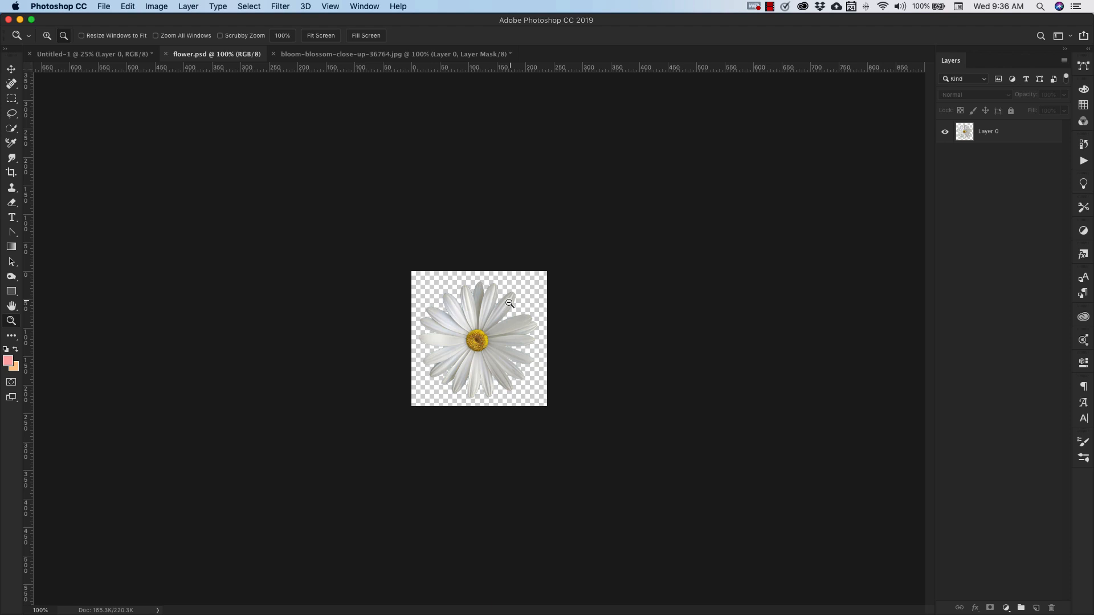
mouse_move(447, 392)
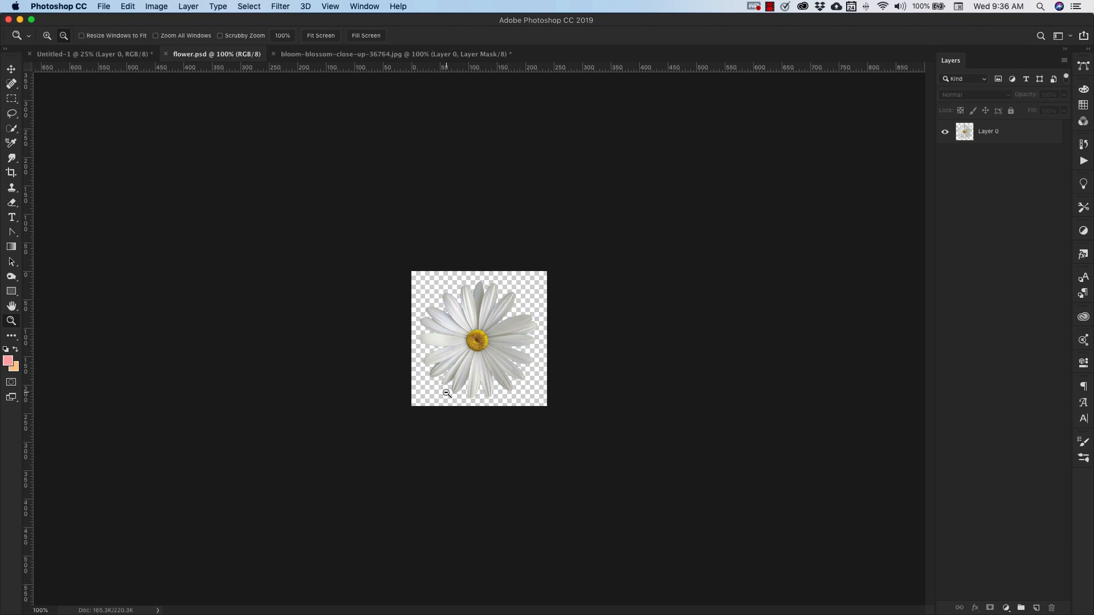
mouse_move(472, 262)
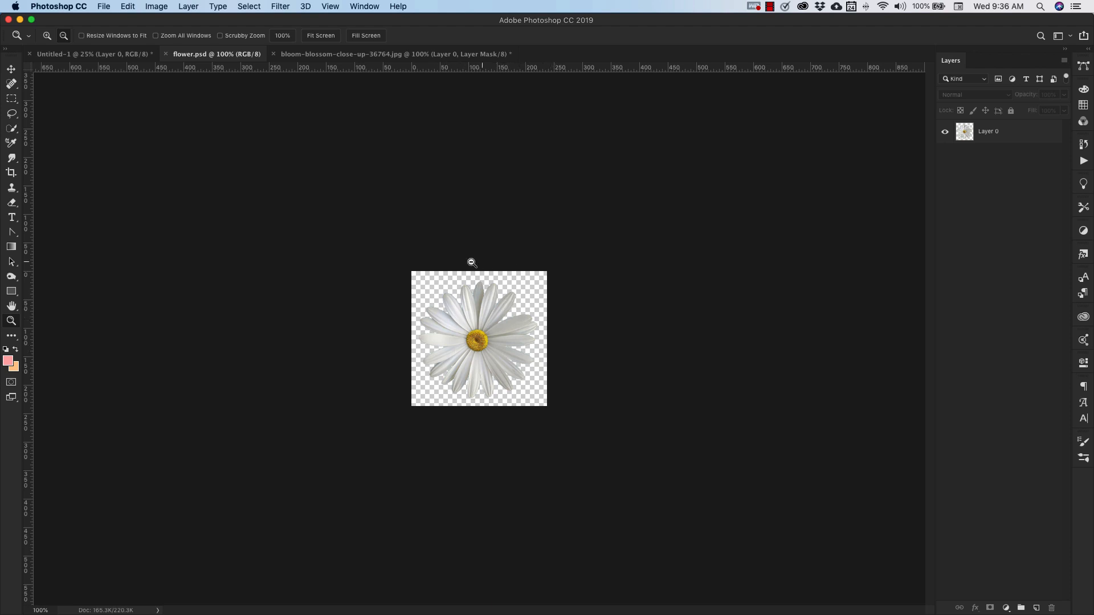
mouse_move(402, 298)
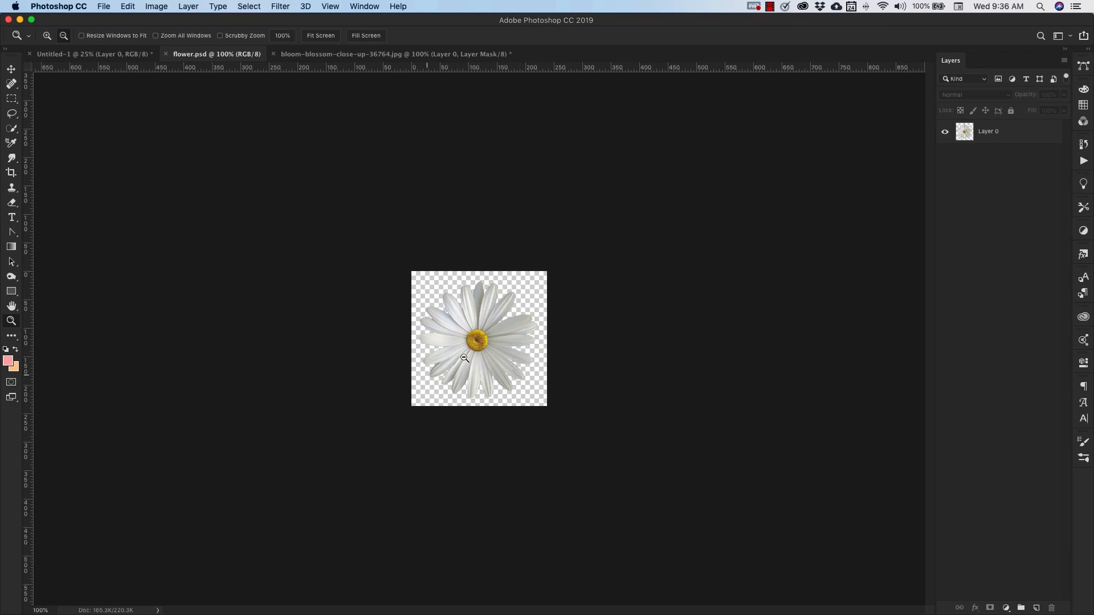
click(127, 6)
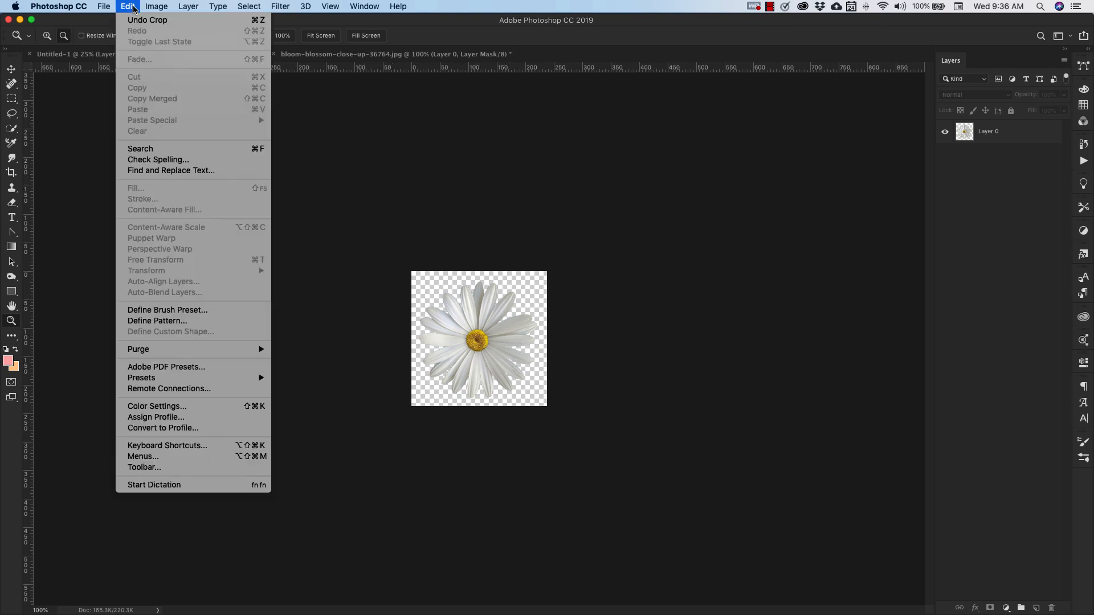
click(157, 321)
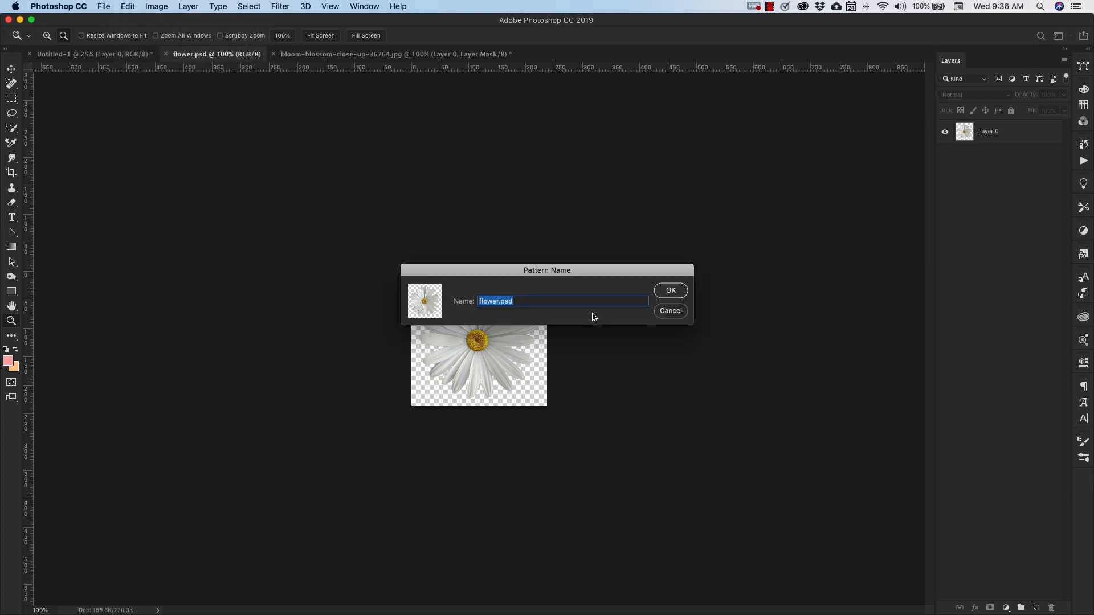
text(flow)
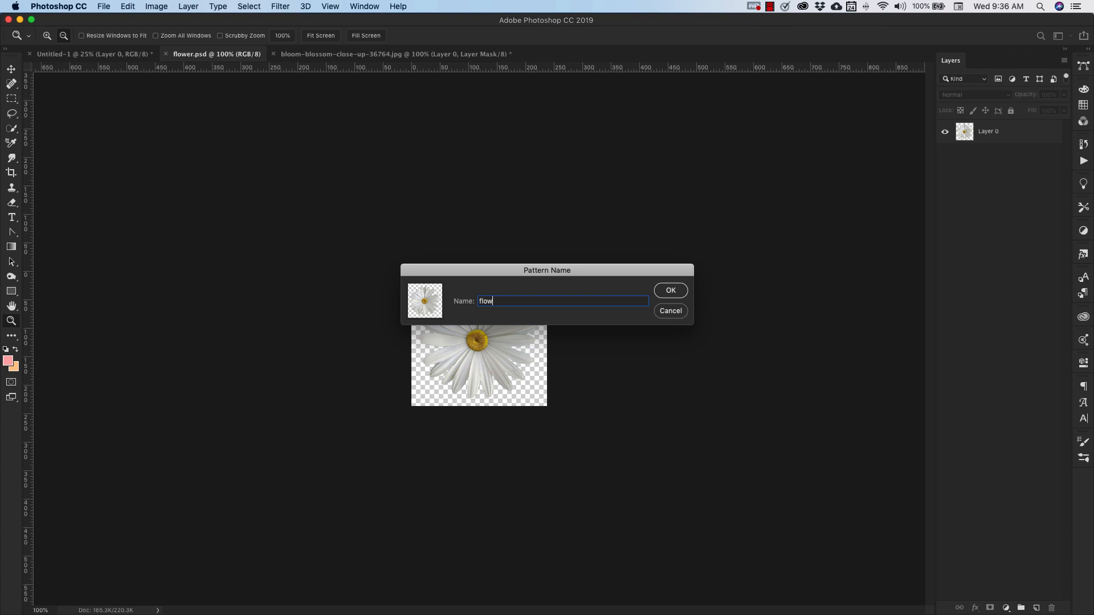
click(669, 290)
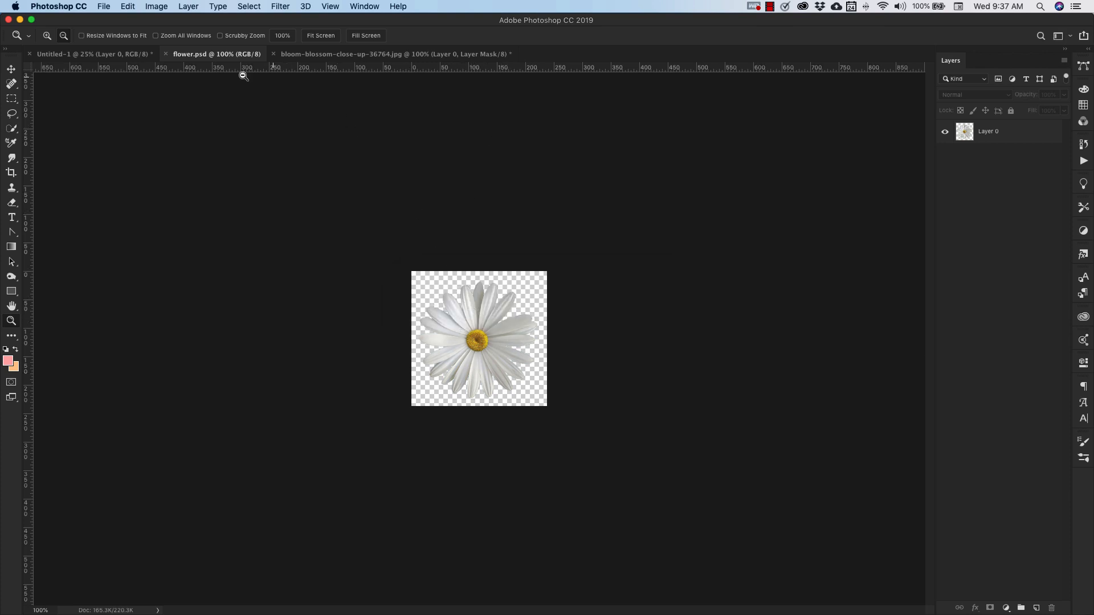
click(91, 53)
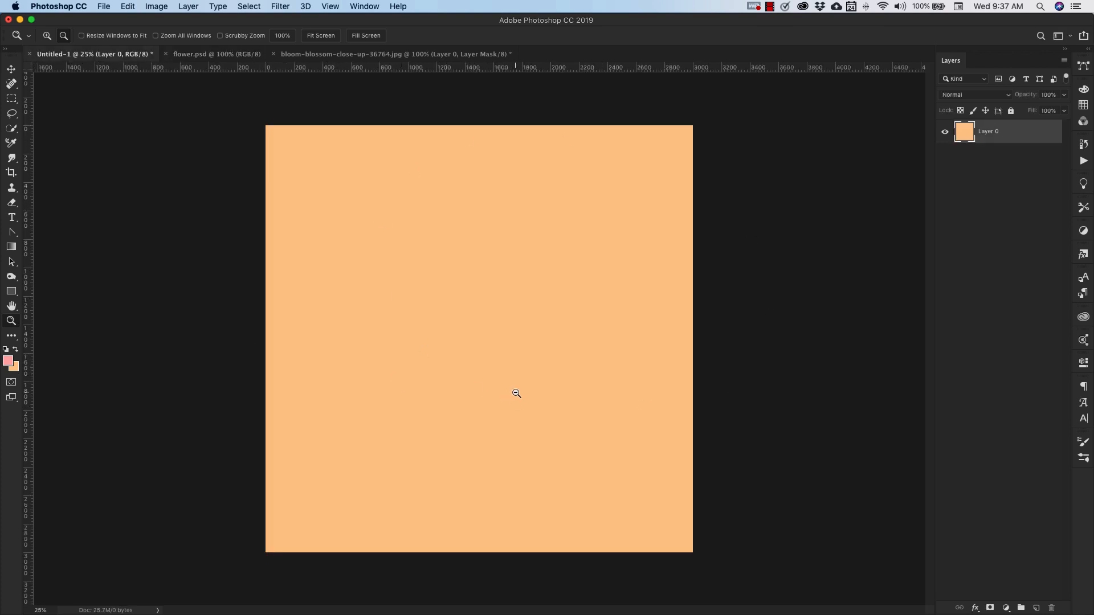
mouse_move(497, 339)
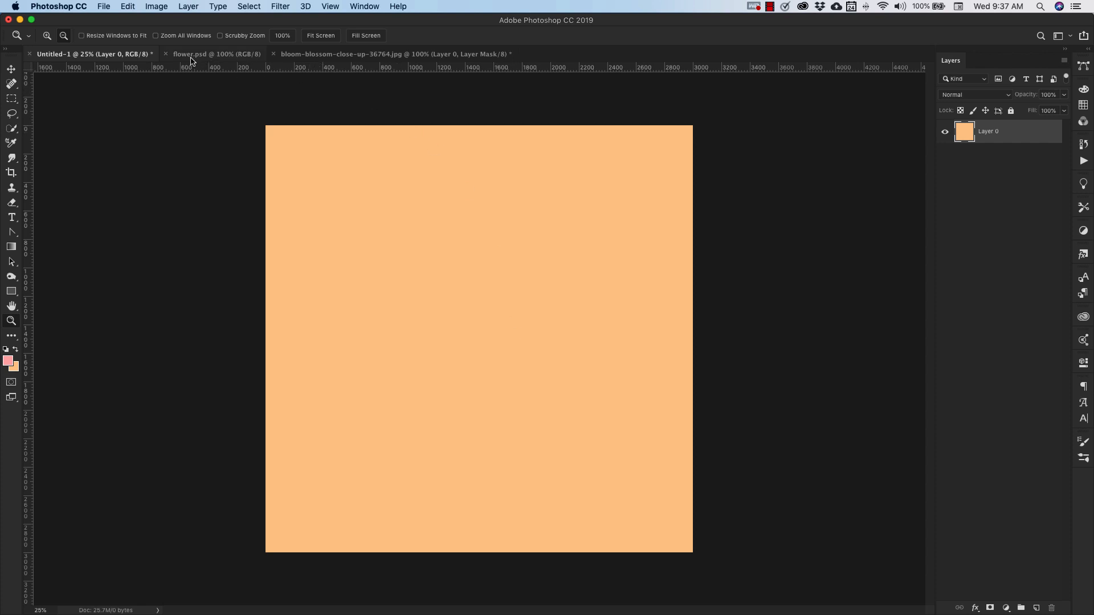
mouse_move(196, 140)
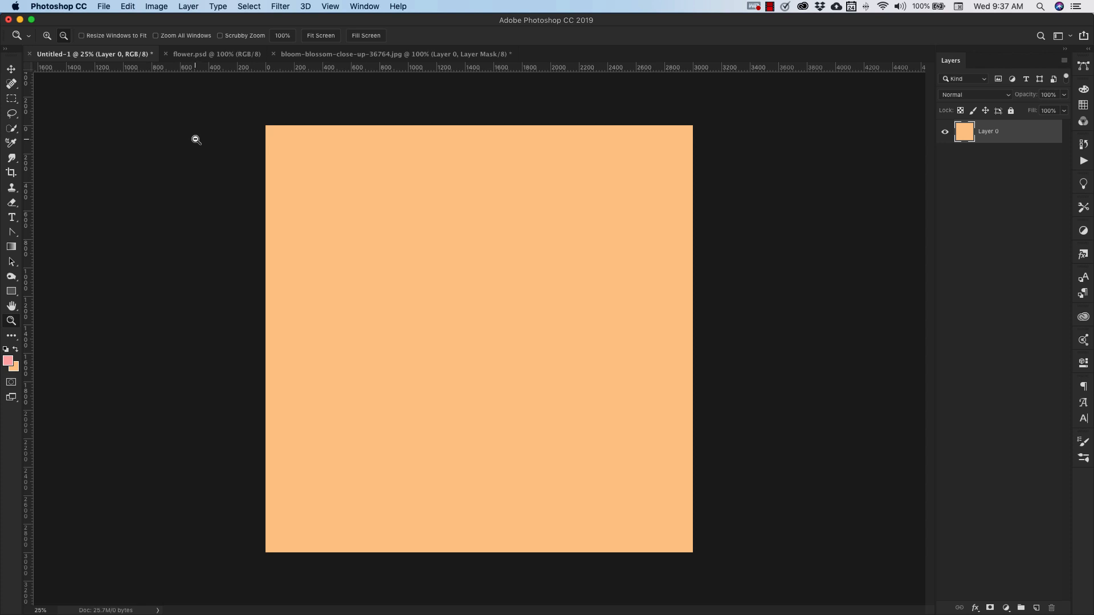
mouse_move(436, 173)
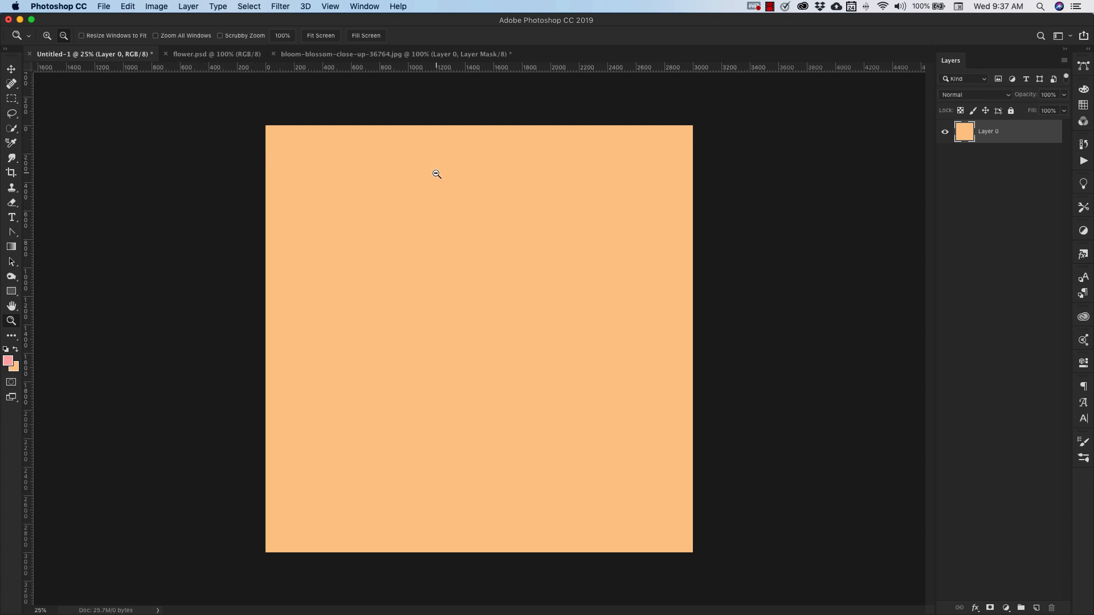
mouse_move(491, 227)
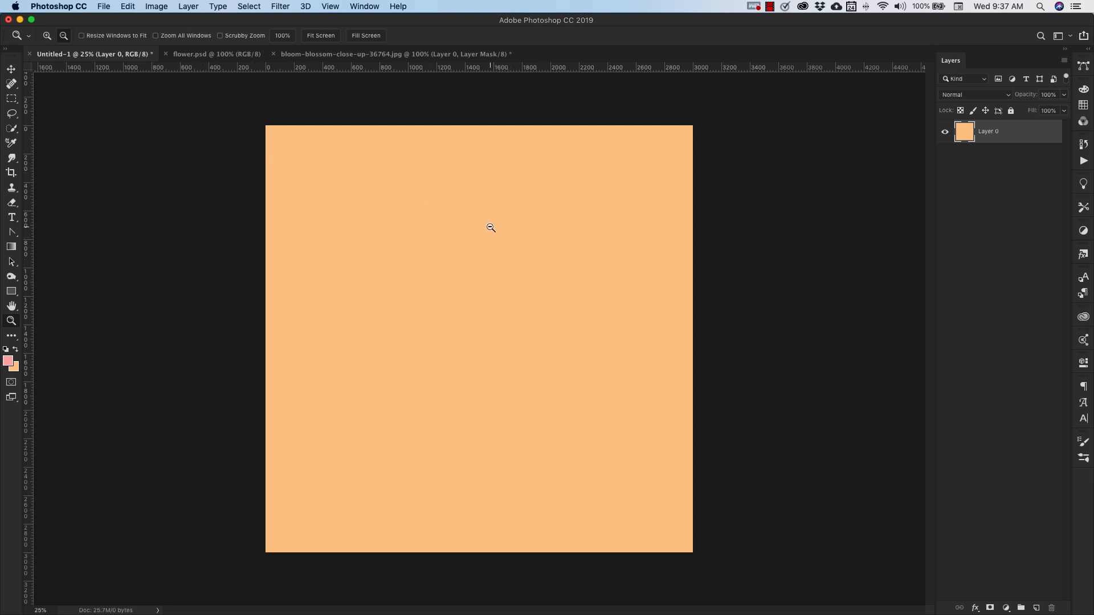
mouse_move(500, 226)
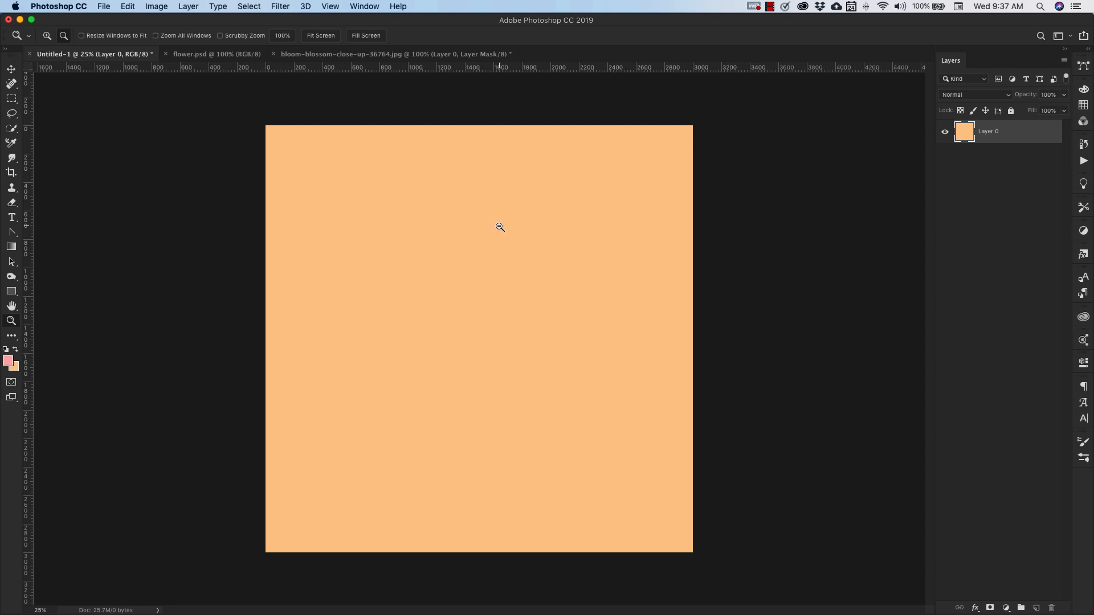
mouse_move(443, 294)
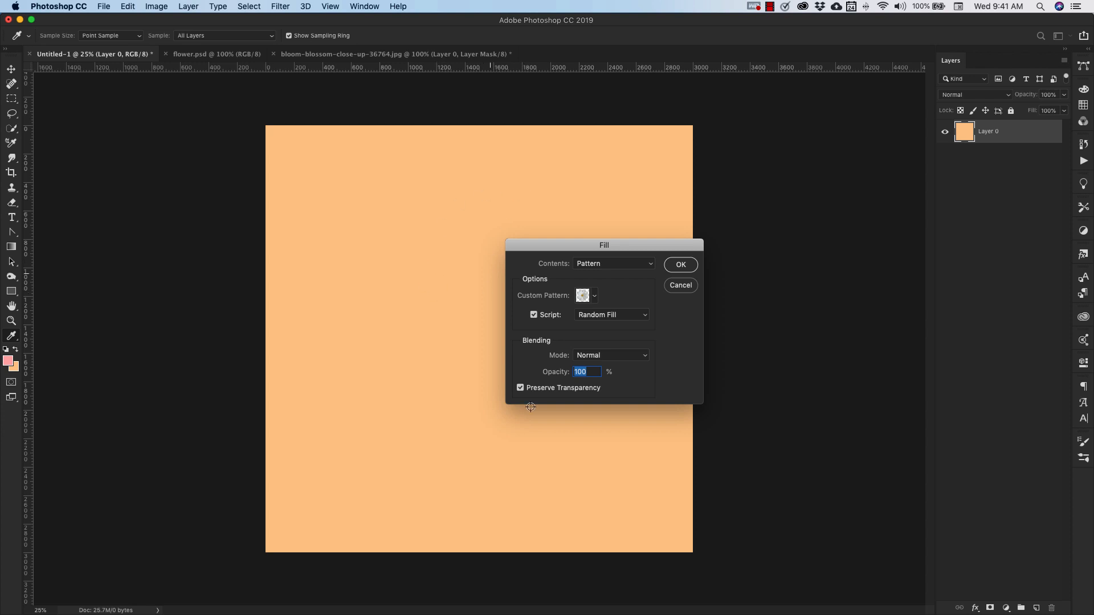
mouse_move(568, 423)
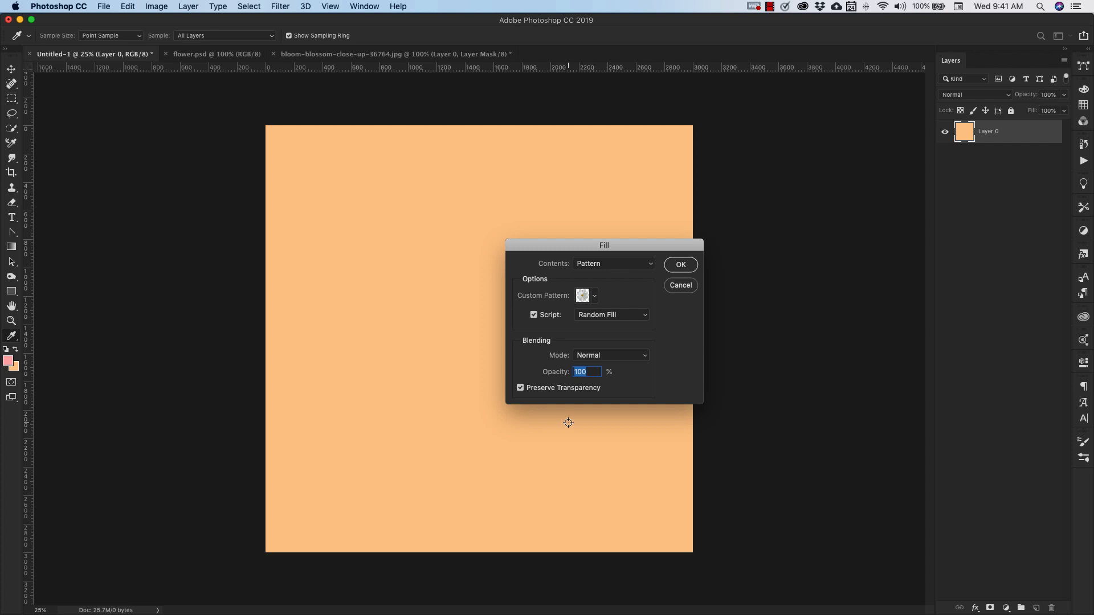
mouse_move(620, 488)
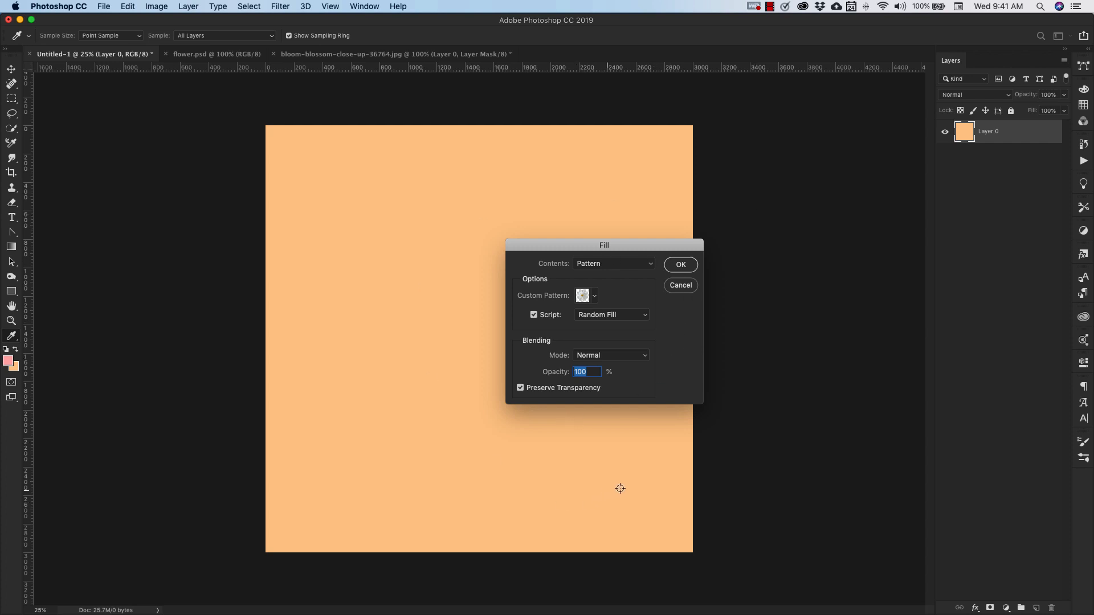
mouse_move(686, 291)
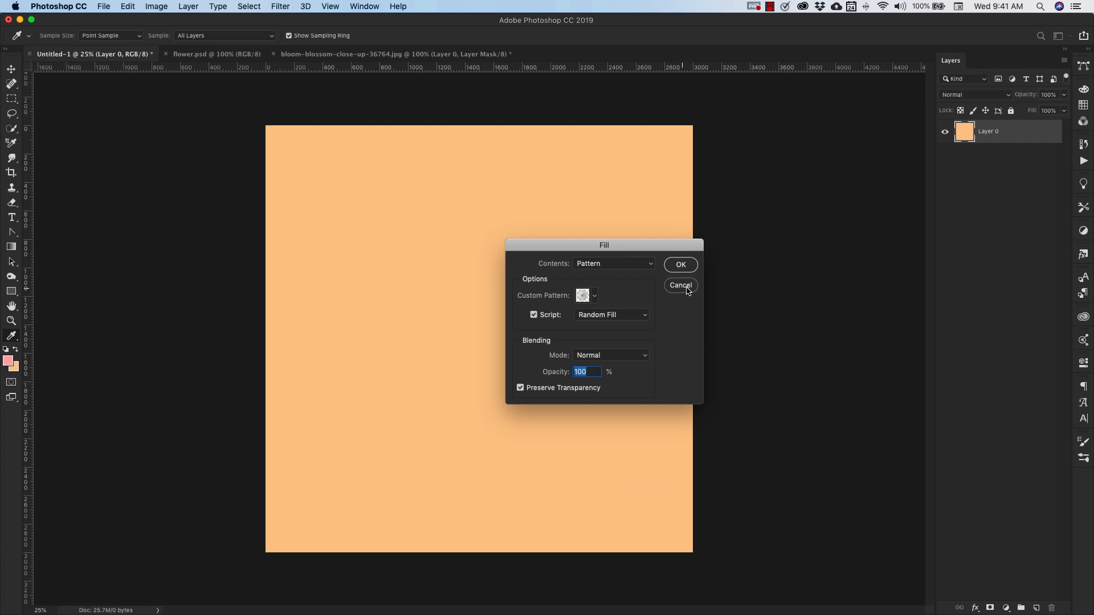
Set up Edit > Fill with Pattern contents and the Random Fill script enabled.
click(127, 6)
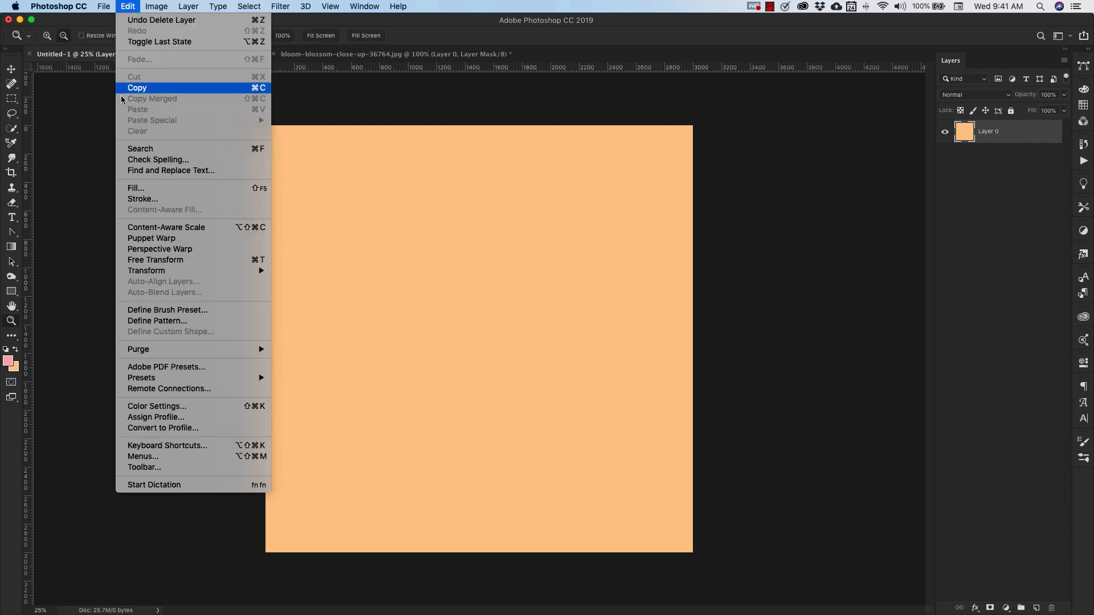
click(136, 188)
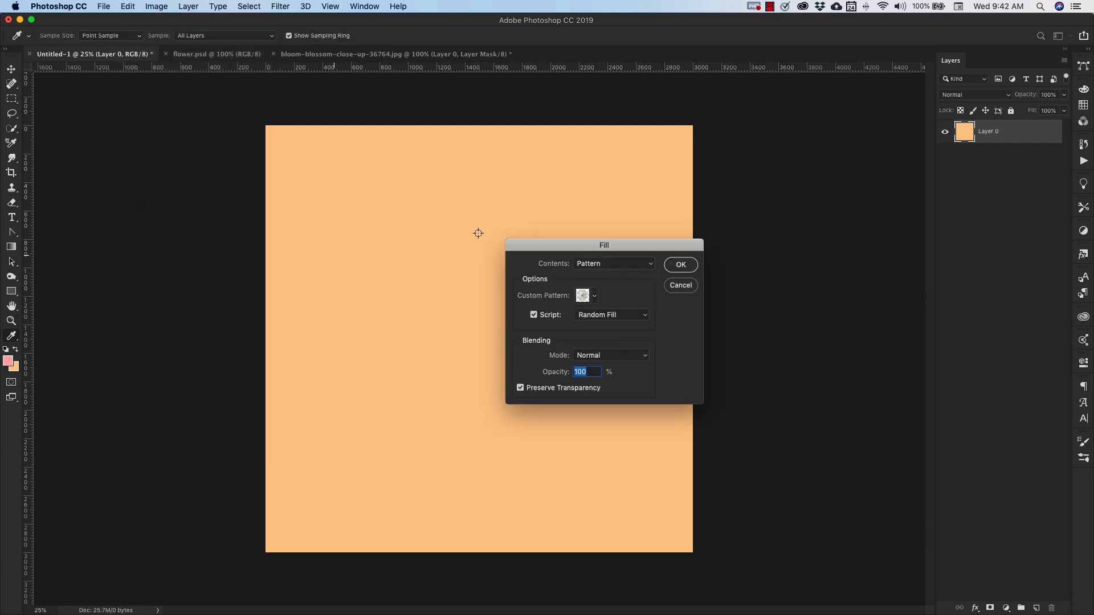
mouse_move(553, 256)
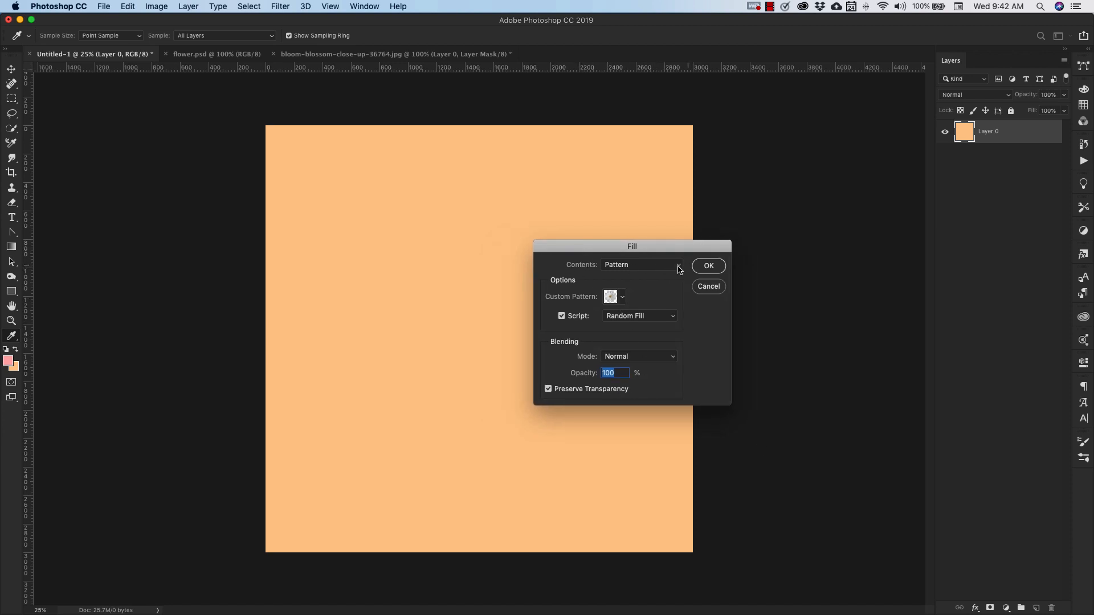
click(639, 264)
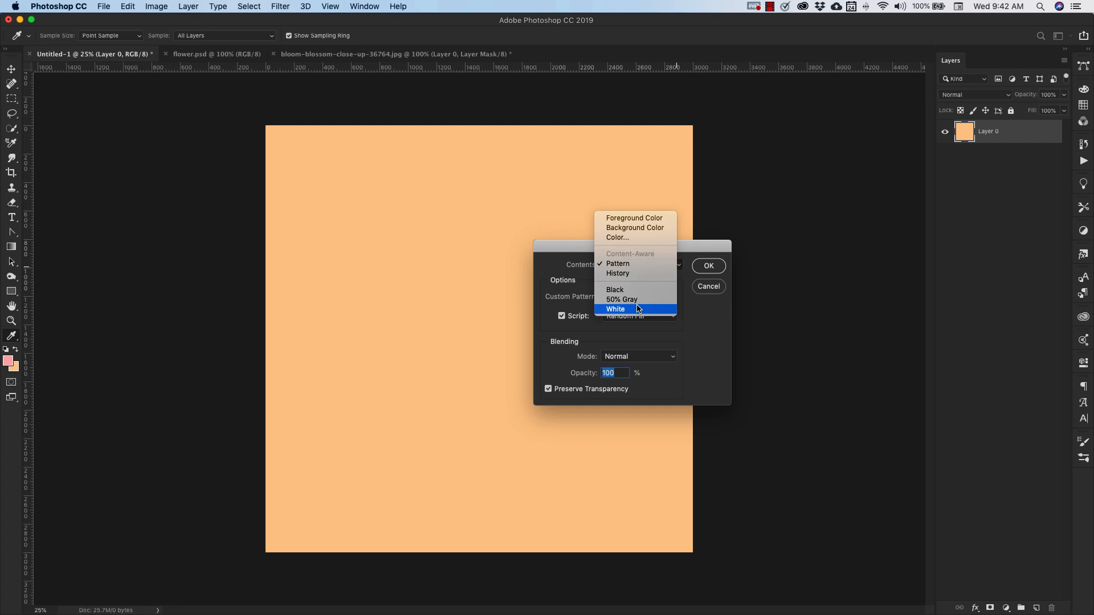
click(617, 263)
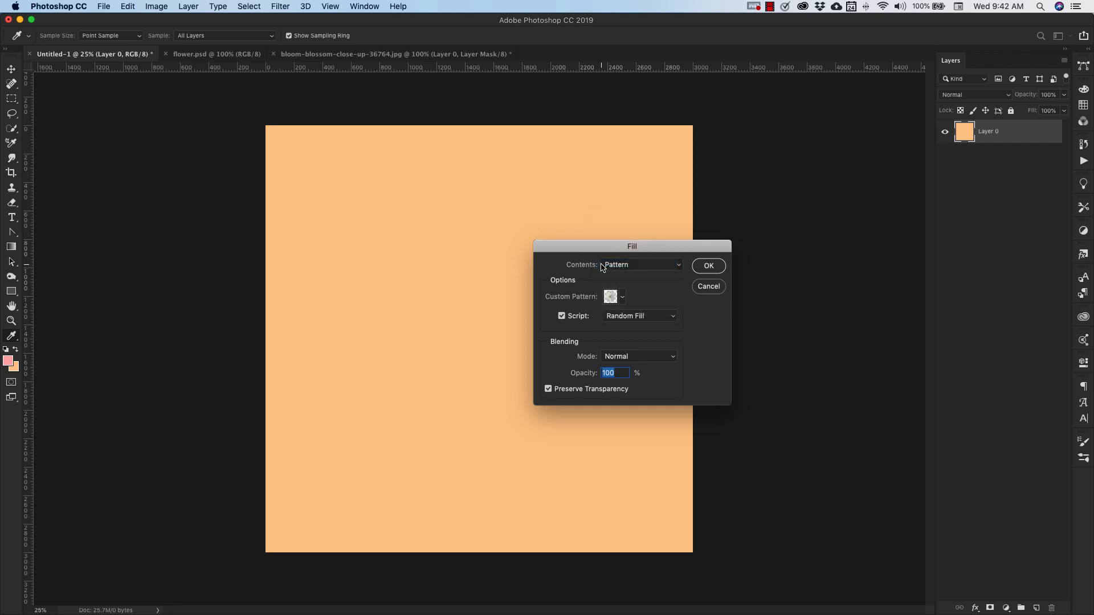
mouse_move(574, 305)
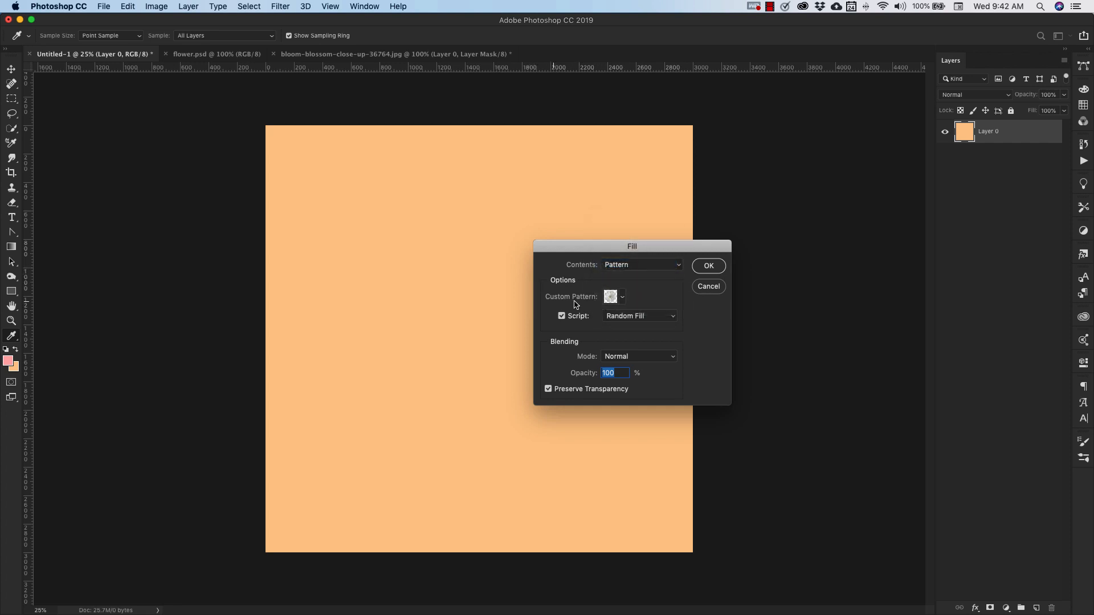
click(612, 295)
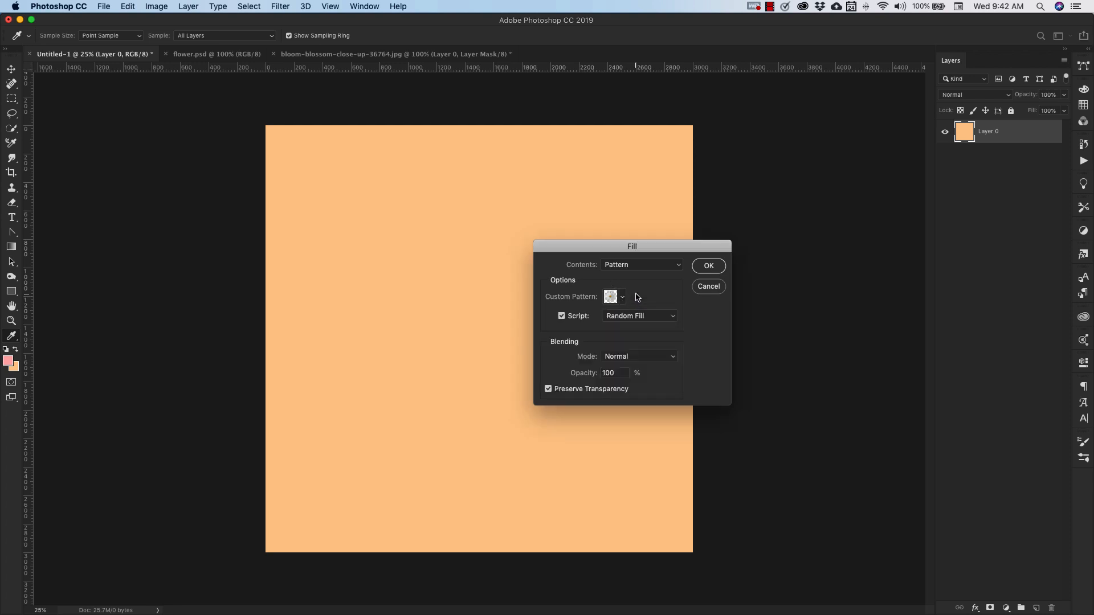
mouse_move(655, 325)
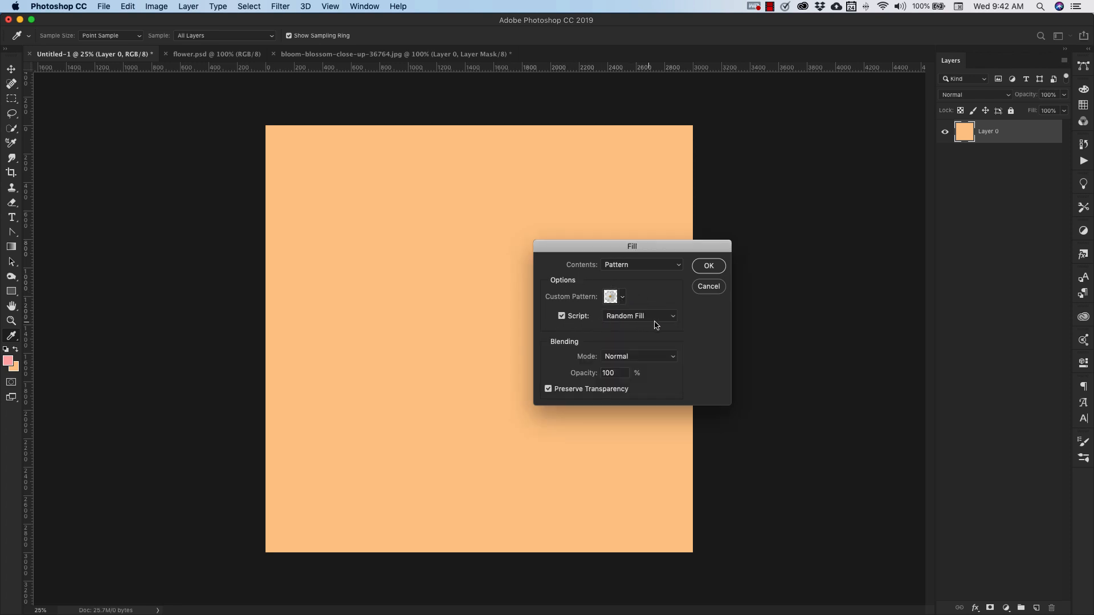
mouse_move(680, 328)
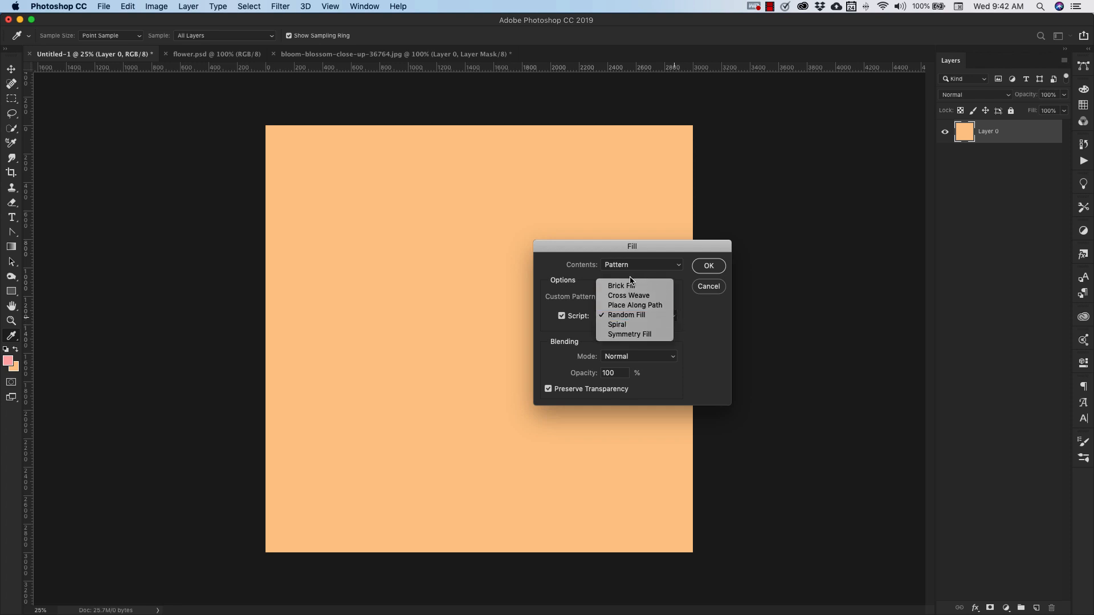
mouse_move(634, 334)
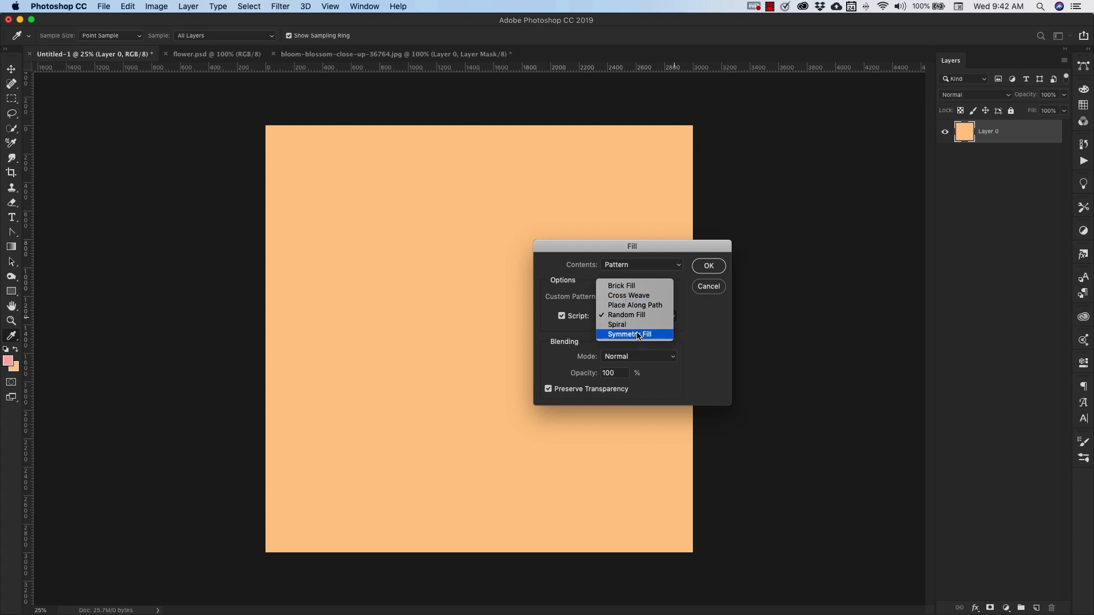
click(625, 315)
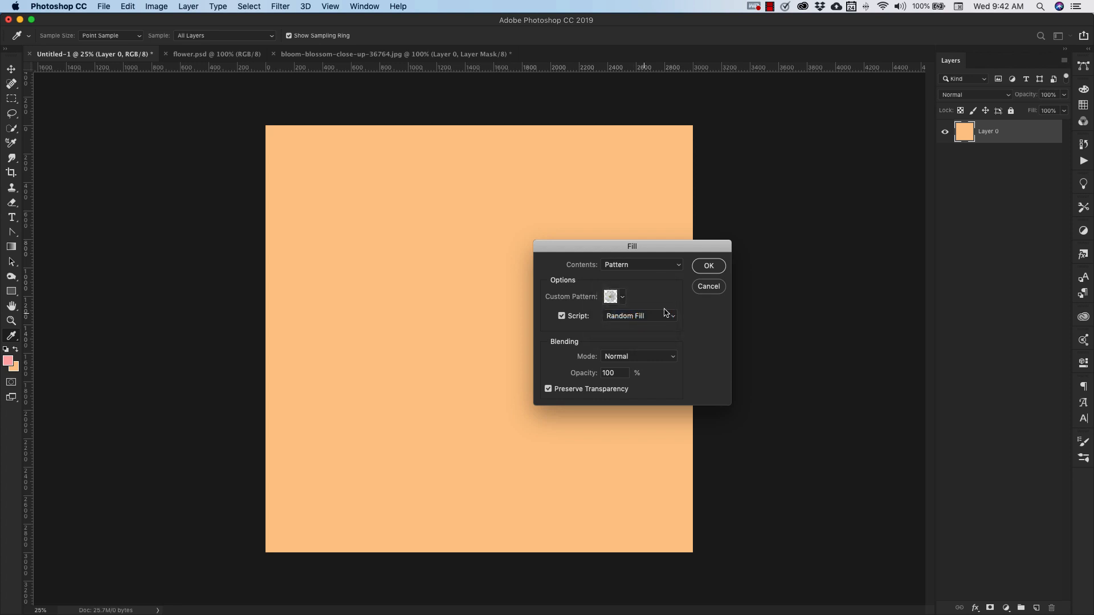
Confirm the pattern fill to open the Random Fill options, colour randomness 0.17.
click(708, 265)
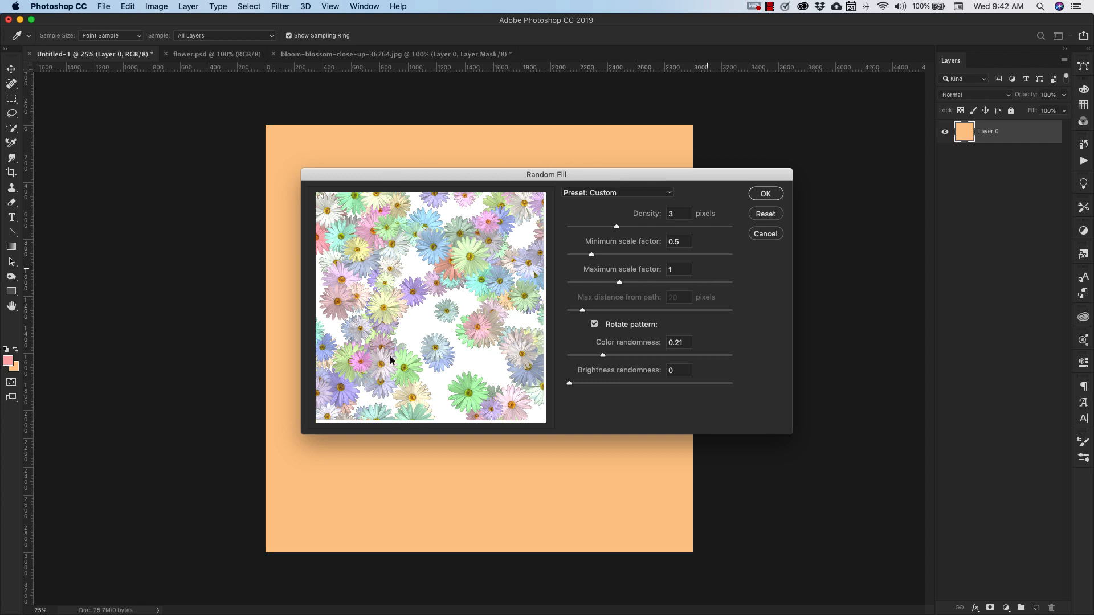
mouse_move(450, 230)
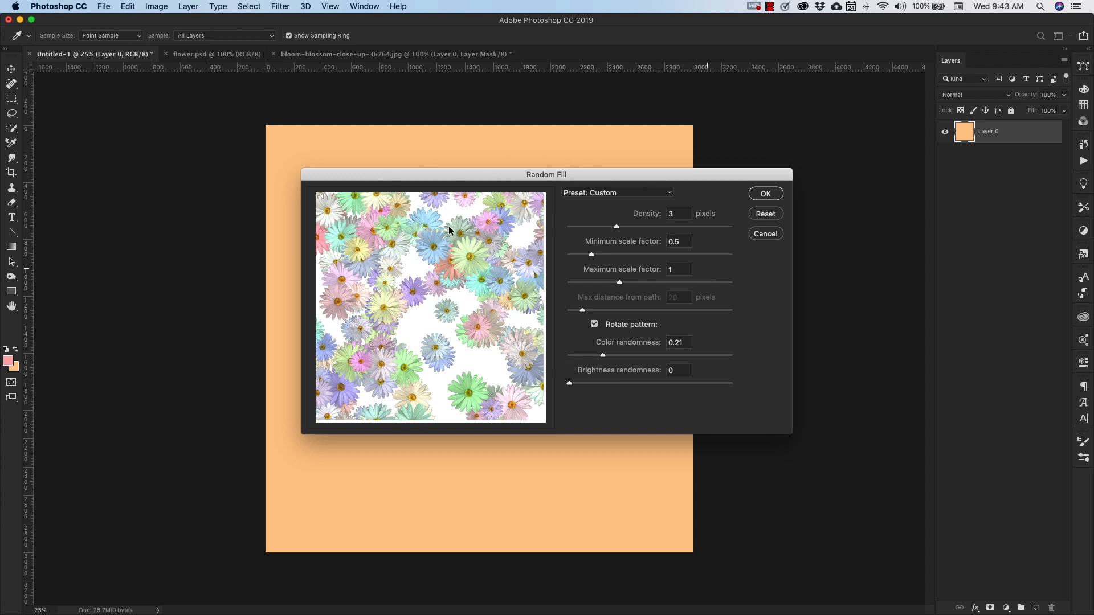
mouse_move(609, 241)
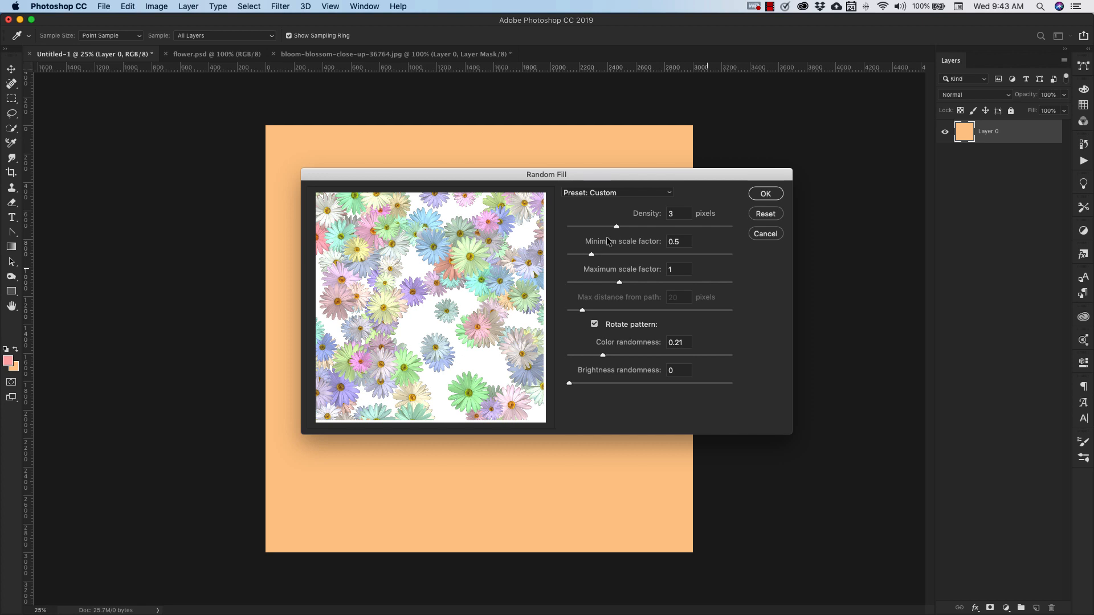
mouse_move(626, 197)
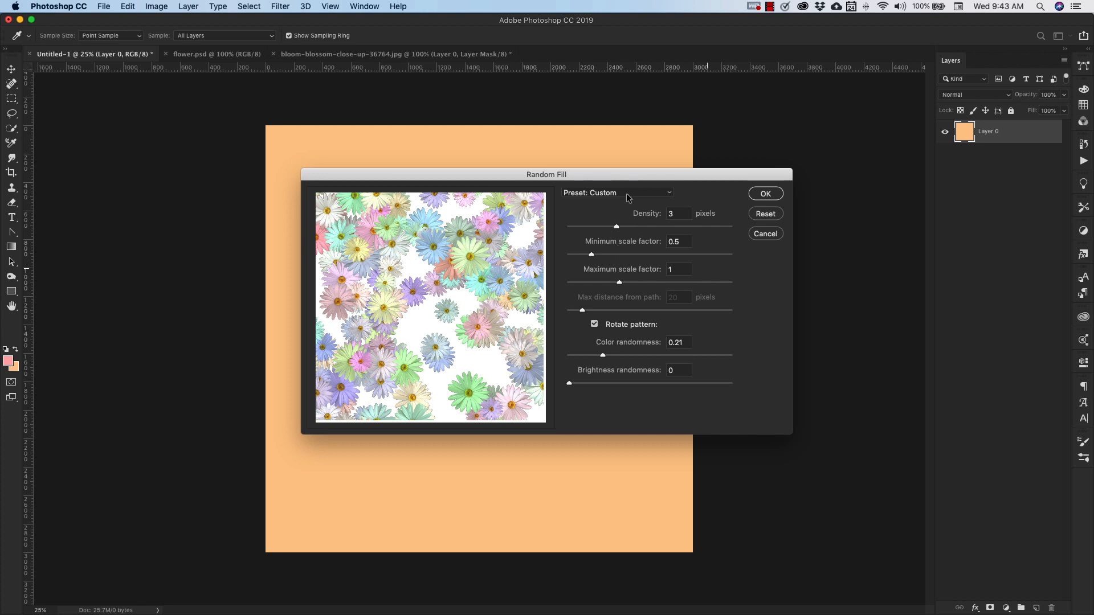
mouse_move(621, 414)
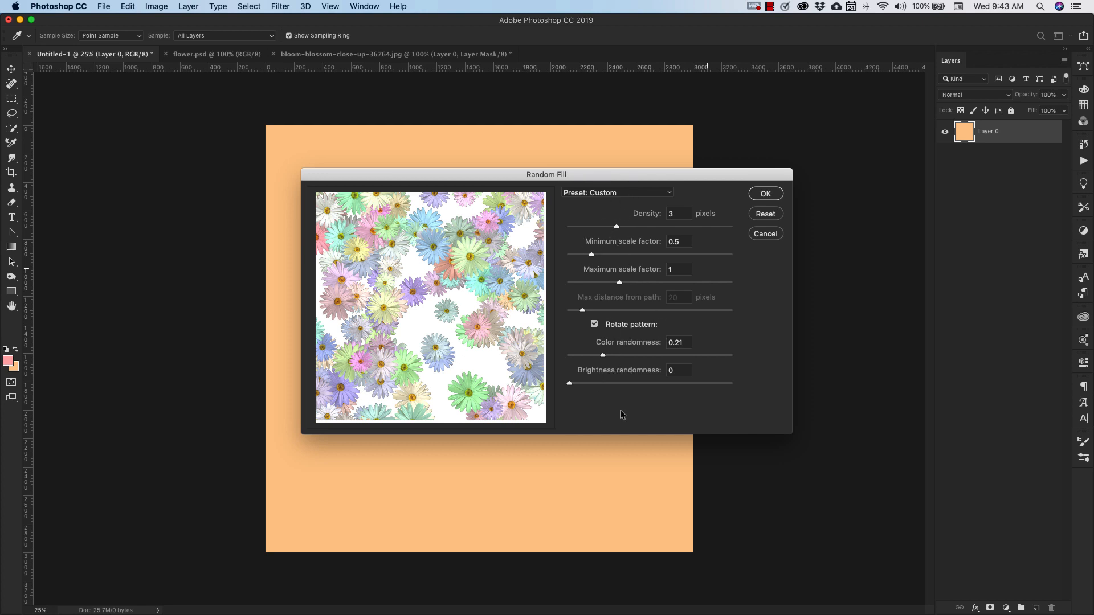
mouse_move(603, 360)
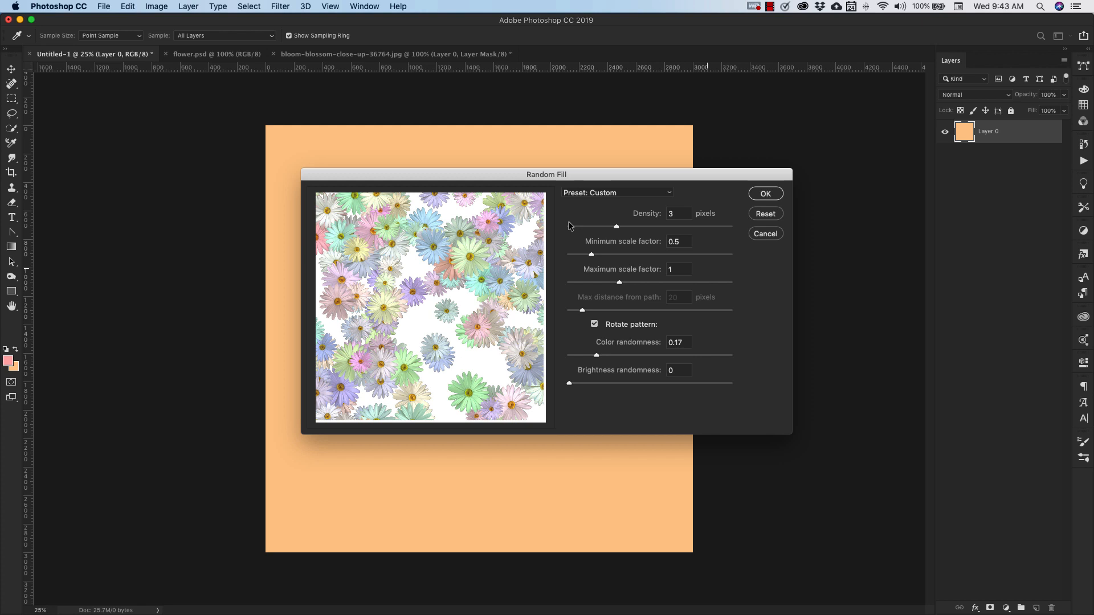
mouse_move(569, 282)
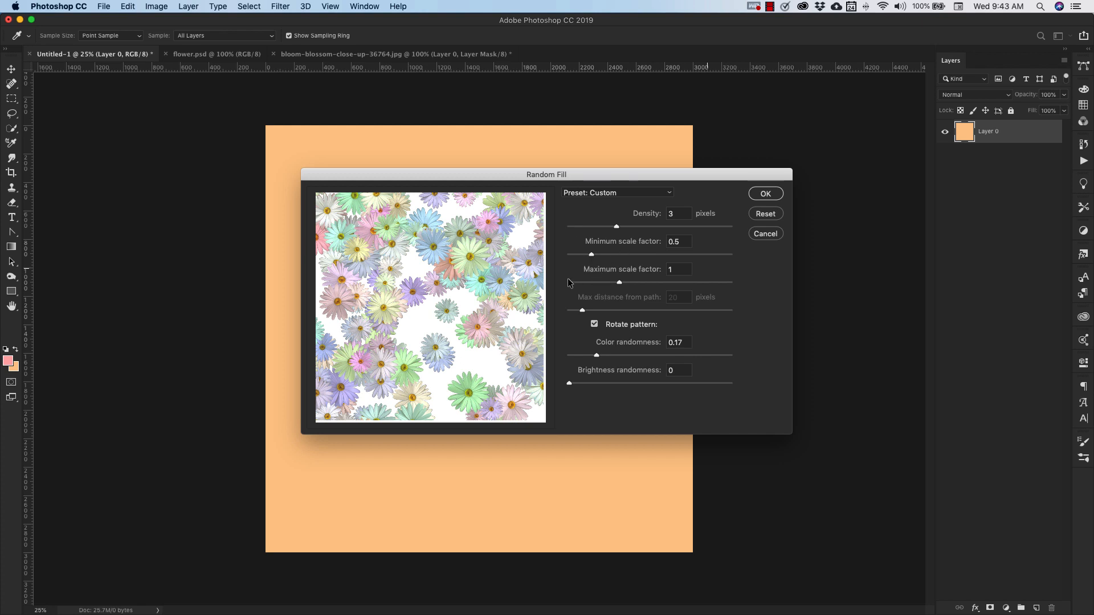
mouse_move(606, 301)
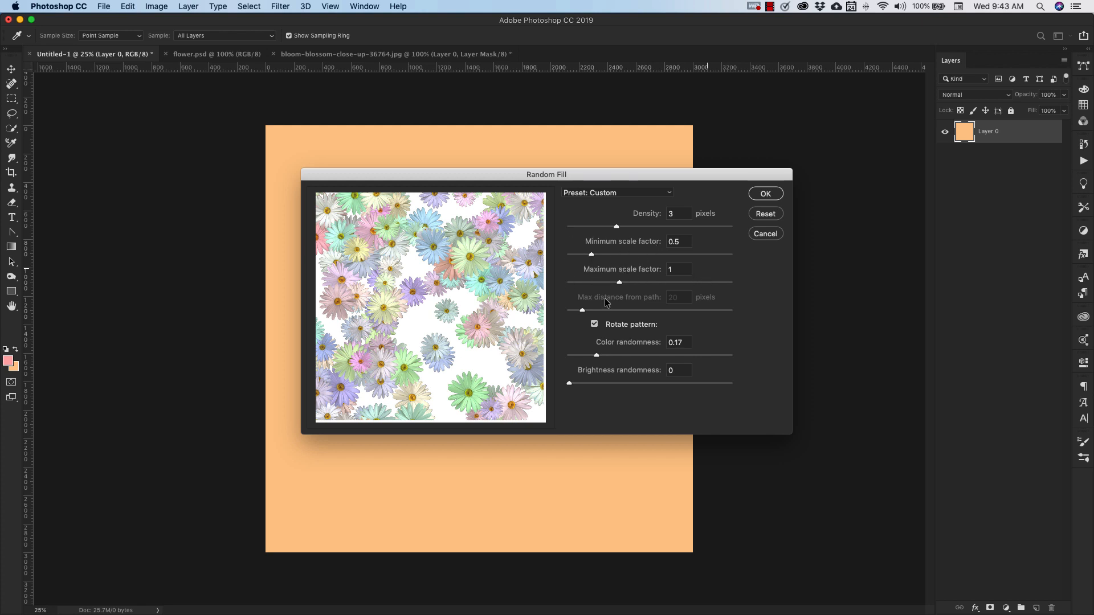
Apply the random daisy fill, then add Layer 1 filled with pink above it.
click(765, 193)
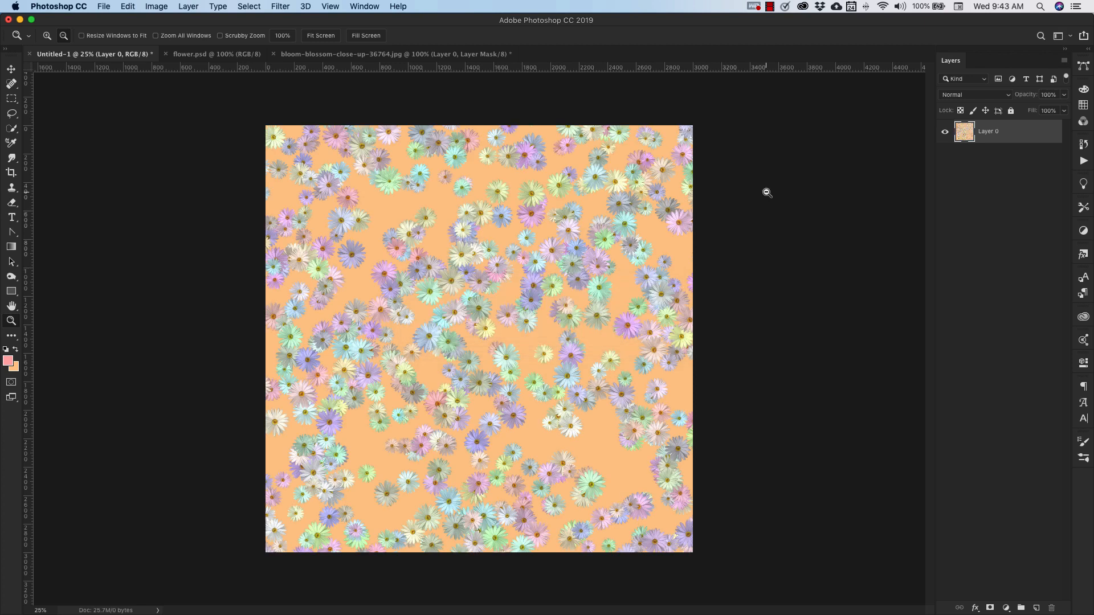
click(1037, 607)
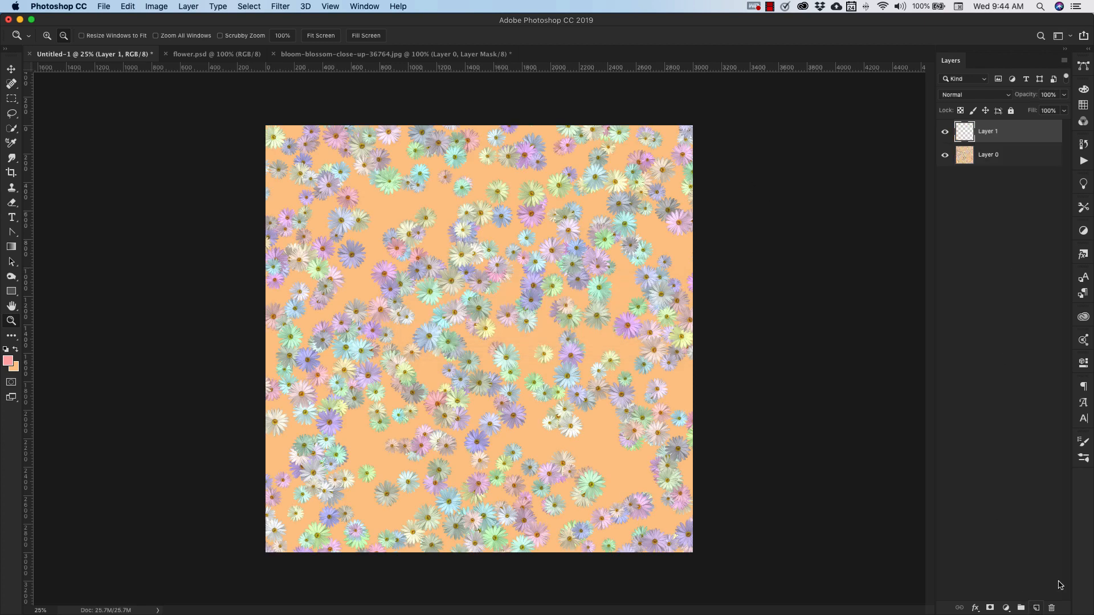
click(1051, 608)
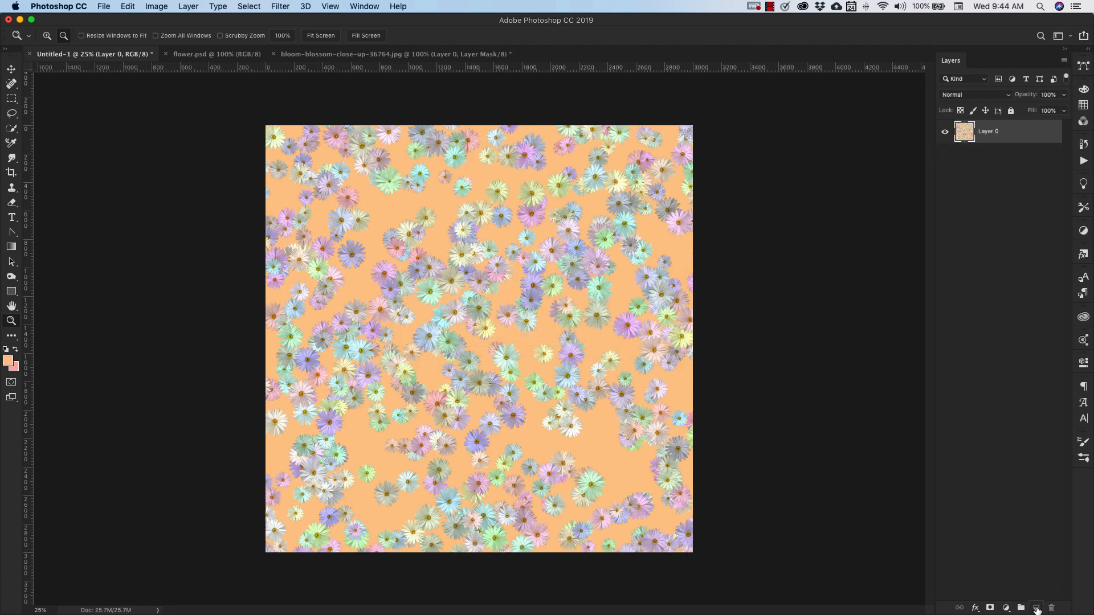
click(1036, 608)
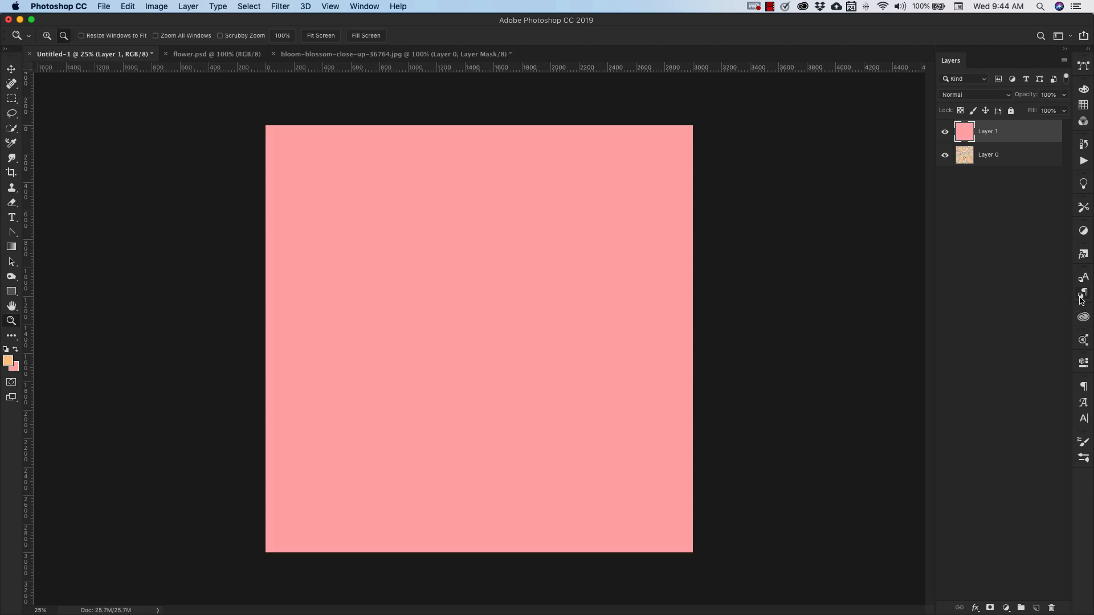
mouse_move(161, 109)
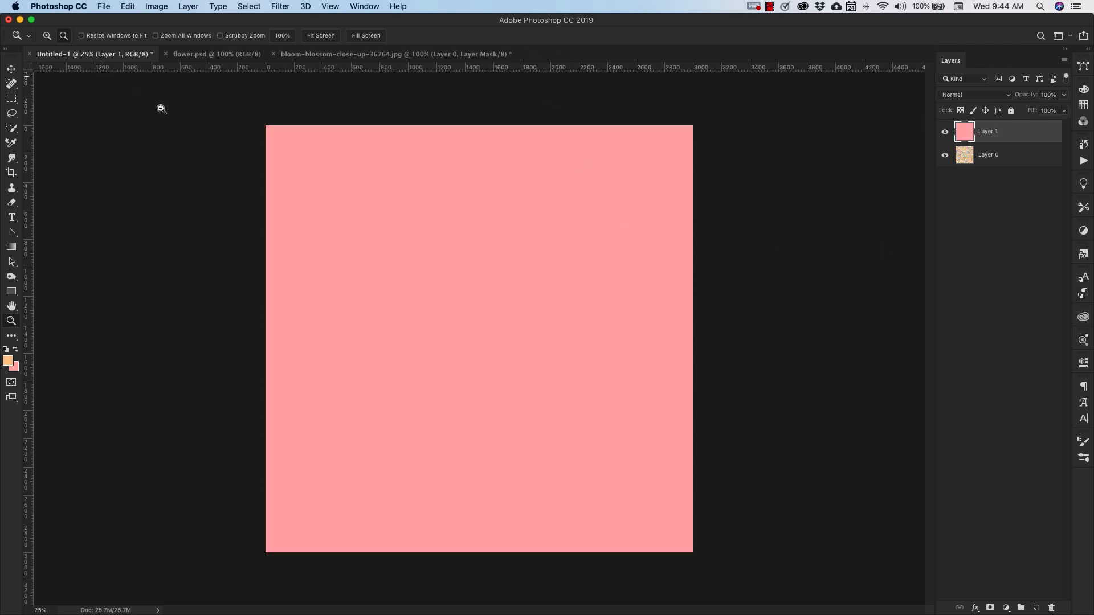
Open Edit > Fill for the pink layer with Pattern contents and the Spiral script.
click(127, 6)
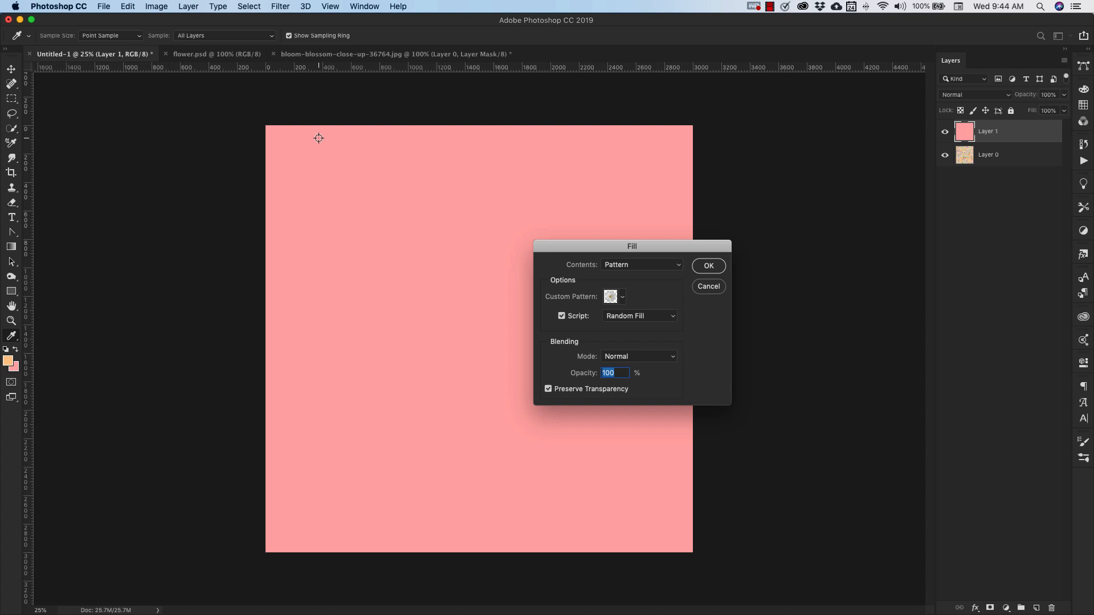
mouse_move(617, 304)
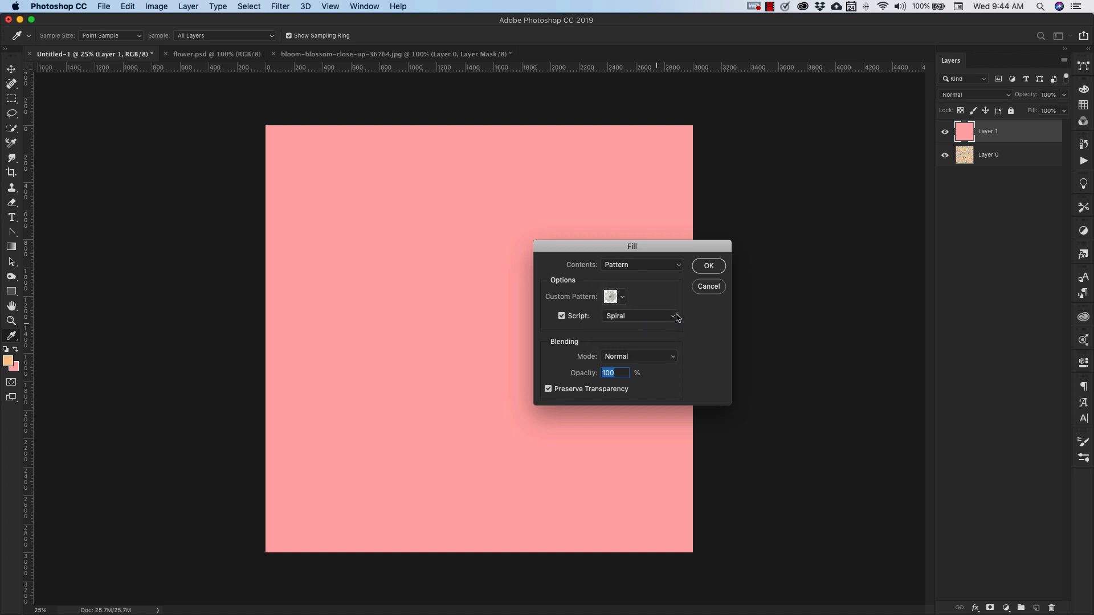
Apply Spiral fill: colour randomness 0.2, scale 0.76, ring spacing 48, pattern spacing 15.
click(708, 265)
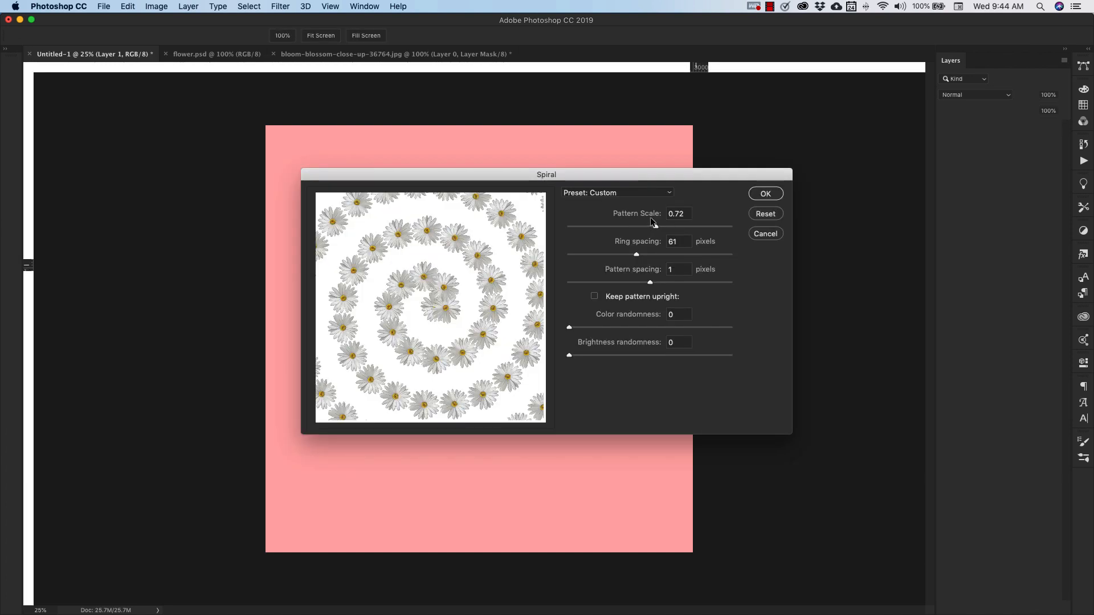
mouse_move(626, 304)
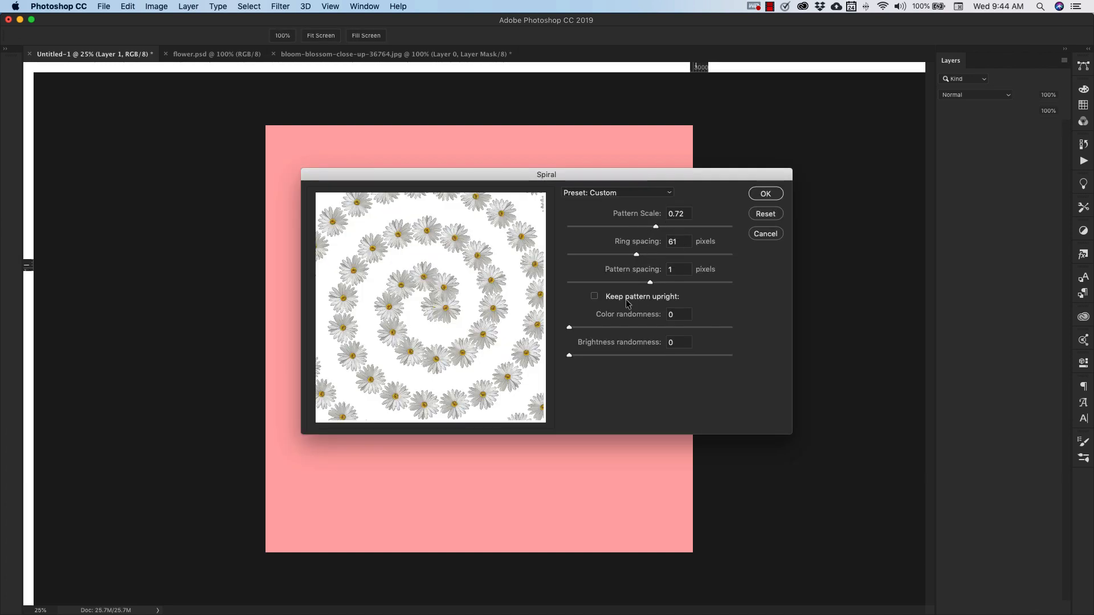
mouse_move(598, 340)
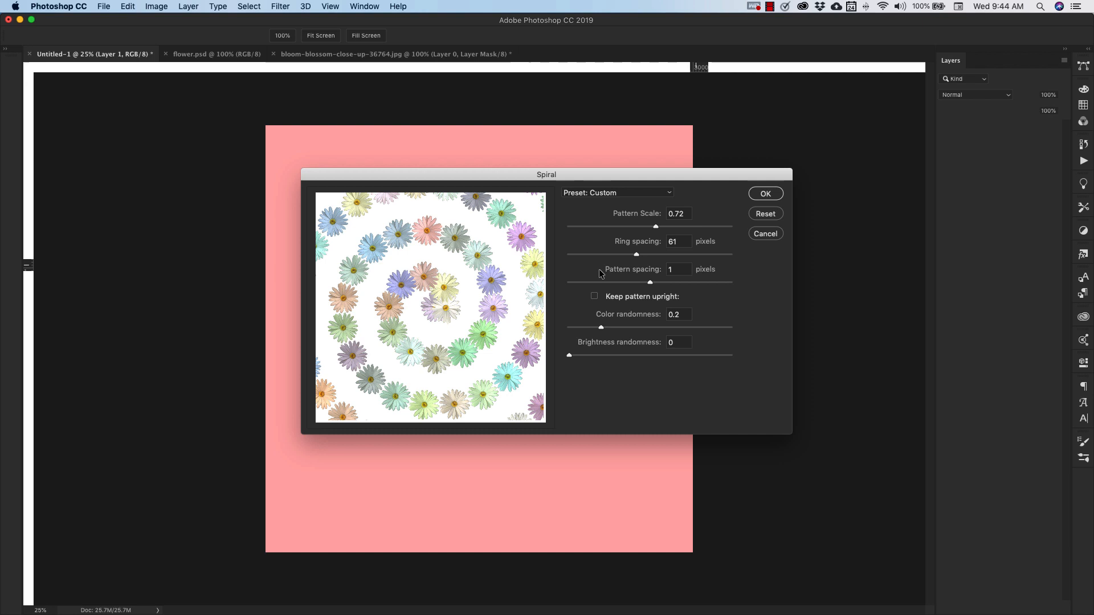
mouse_move(635, 258)
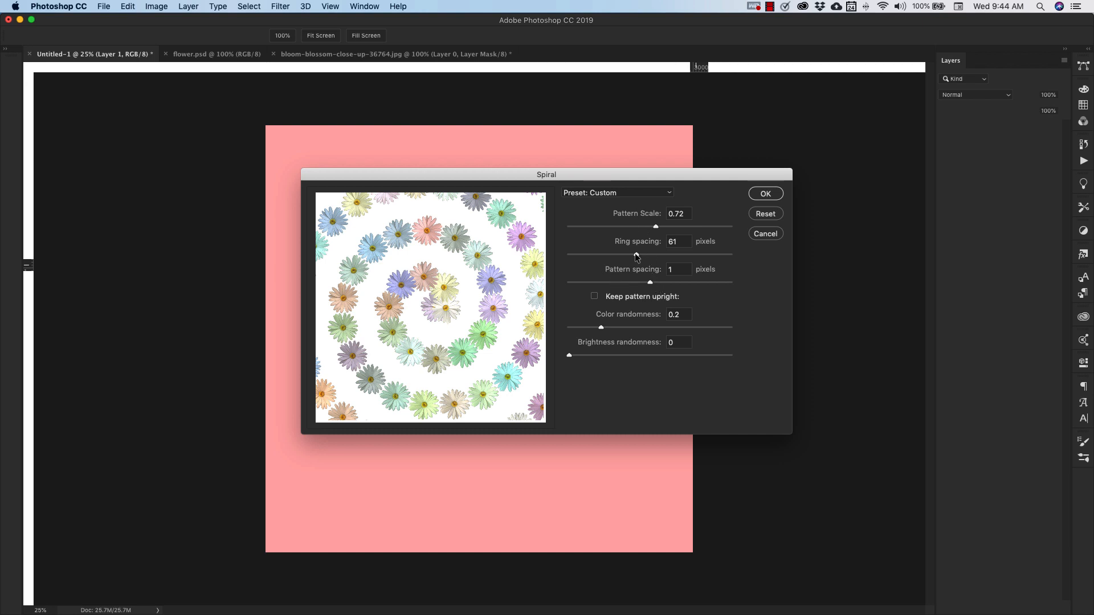
mouse_move(634, 241)
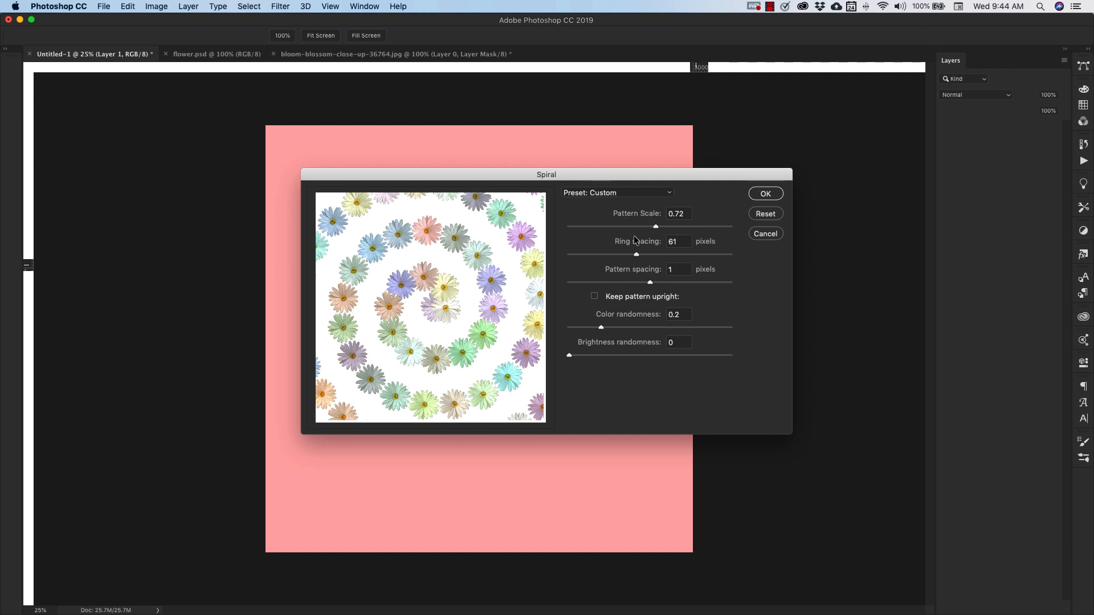
mouse_move(626, 237)
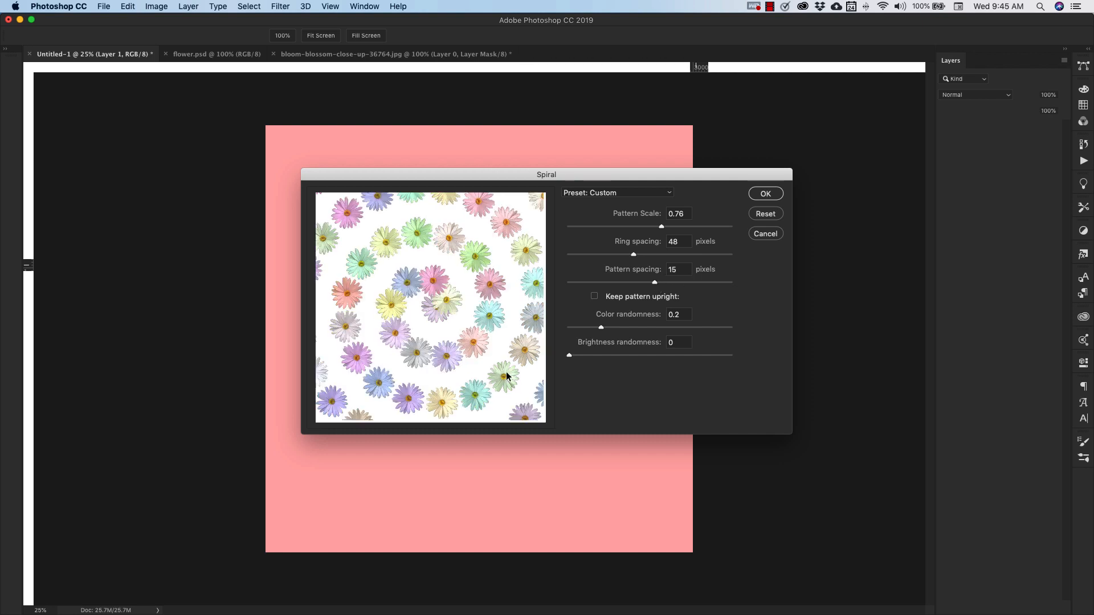
mouse_move(541, 380)
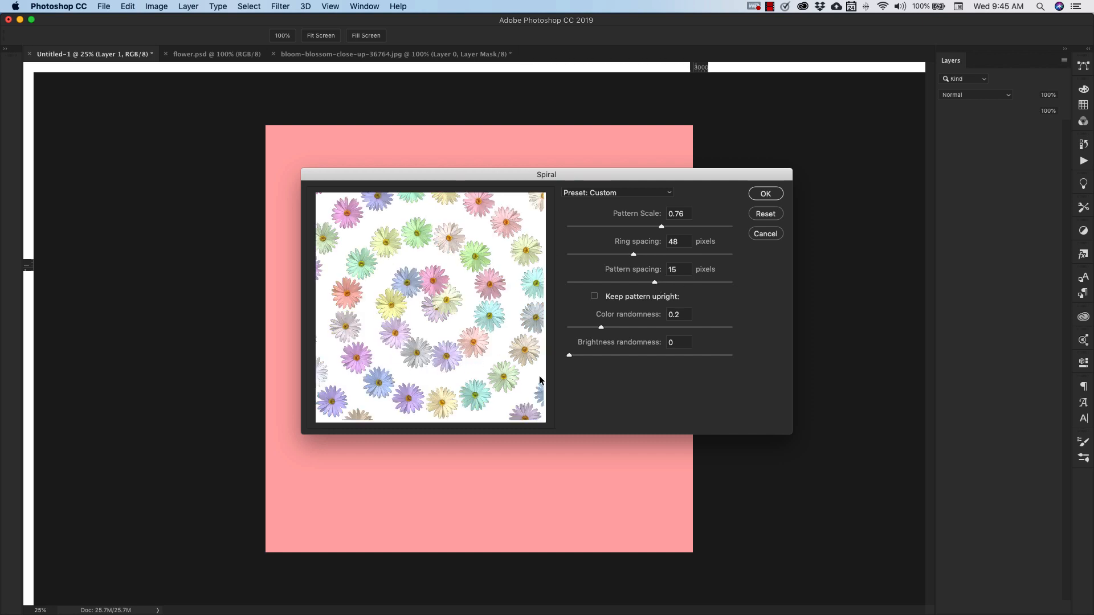
click(764, 193)
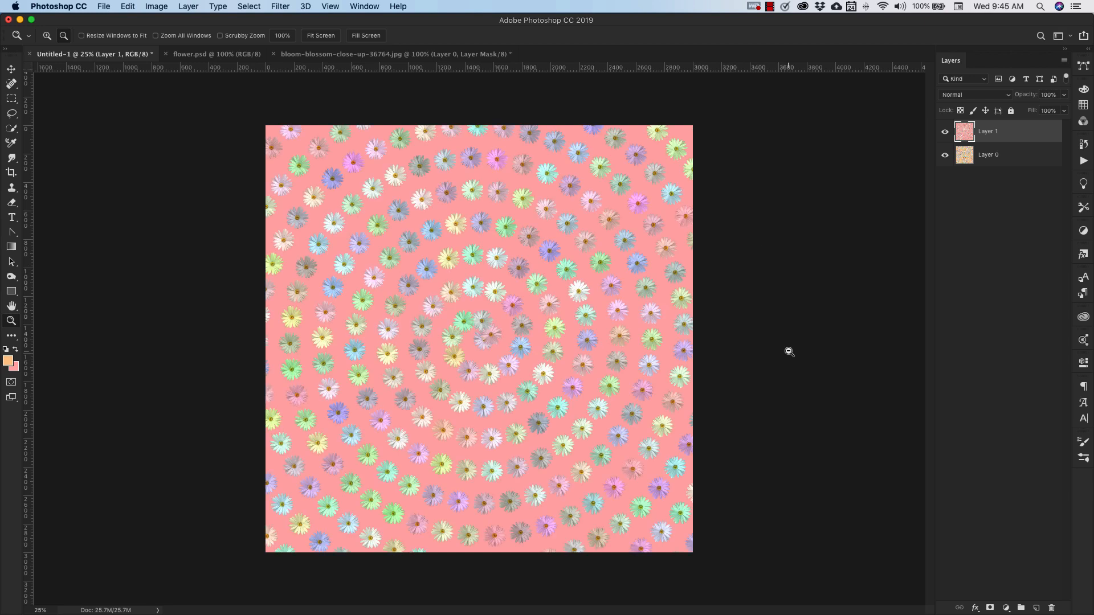
click(1037, 608)
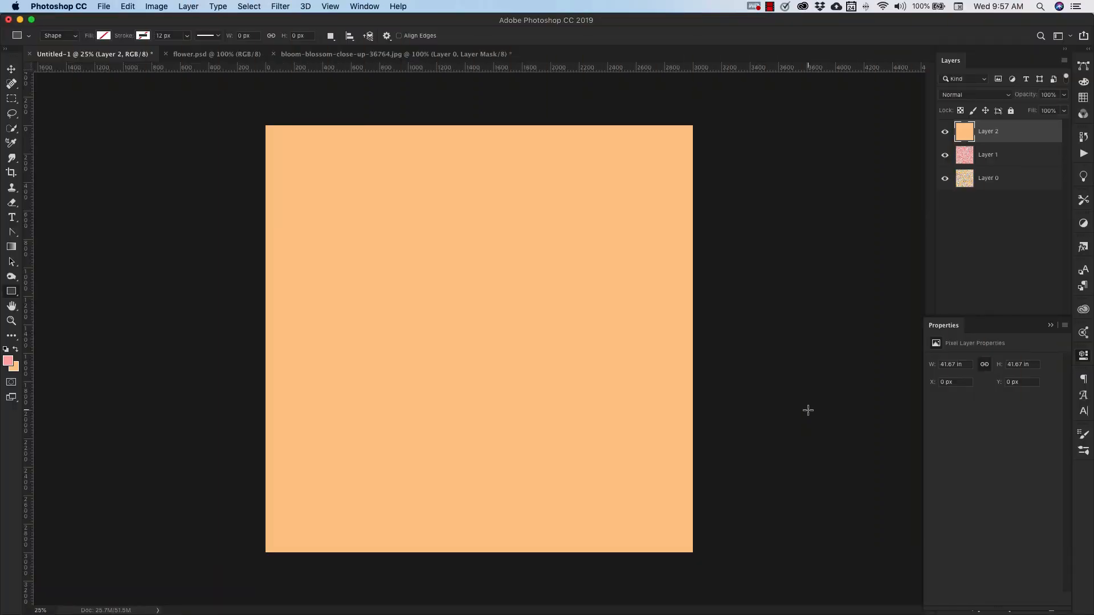
mouse_move(137, 124)
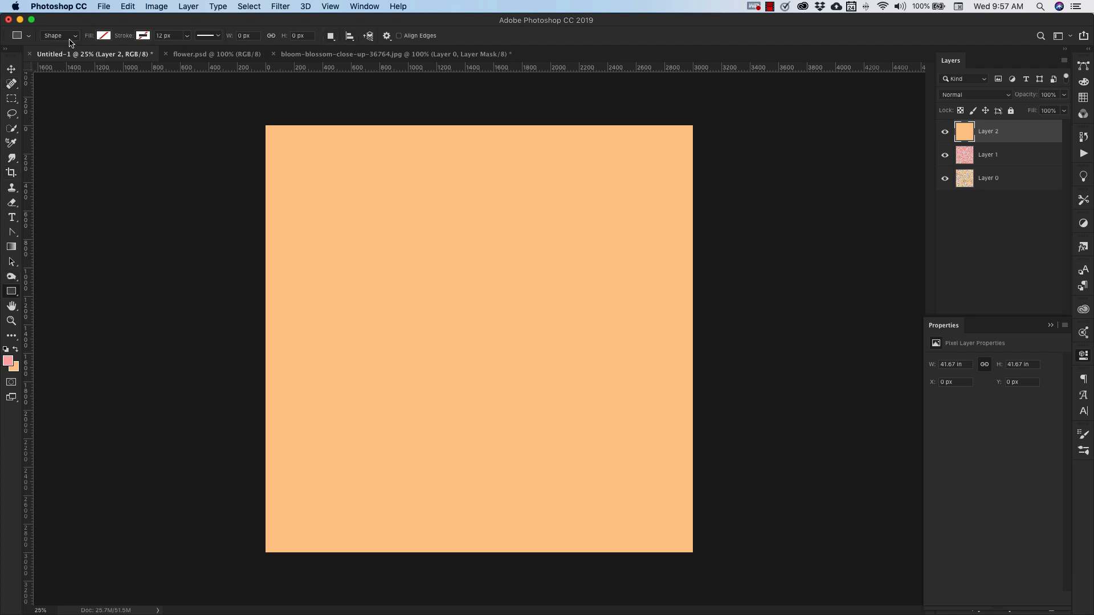
Switch the Rectangle tool's drawing mode from Shape to Path.
click(60, 34)
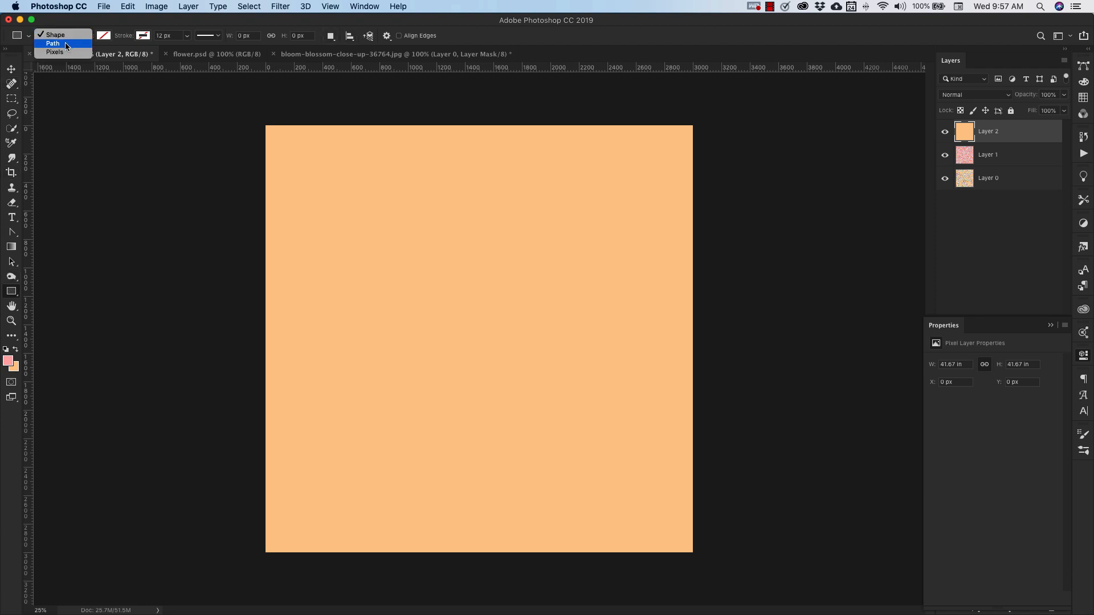
click(52, 43)
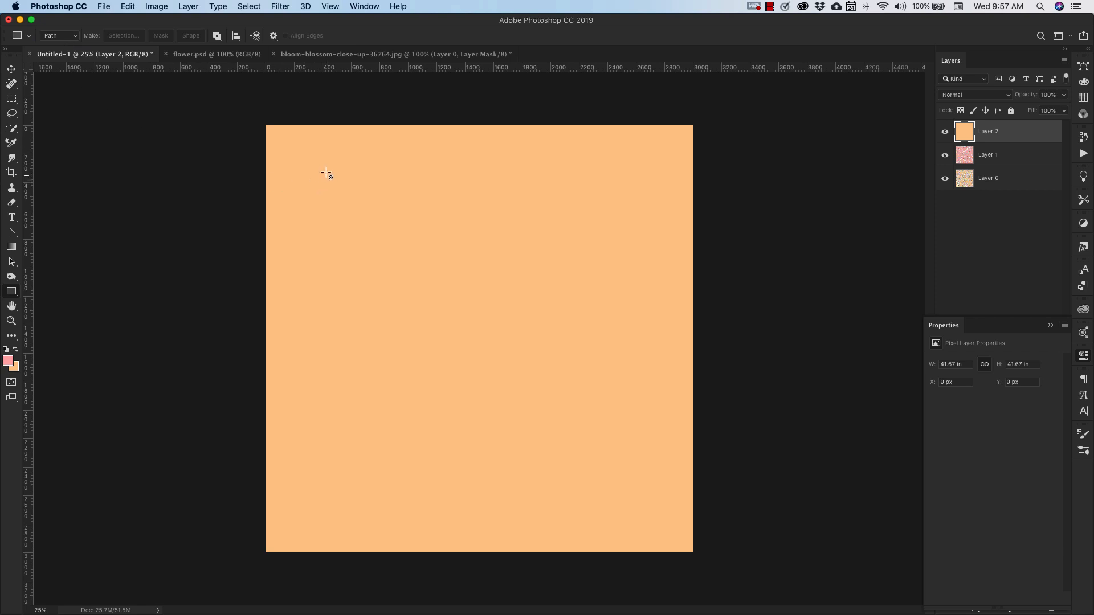
mouse_move(320, 169)
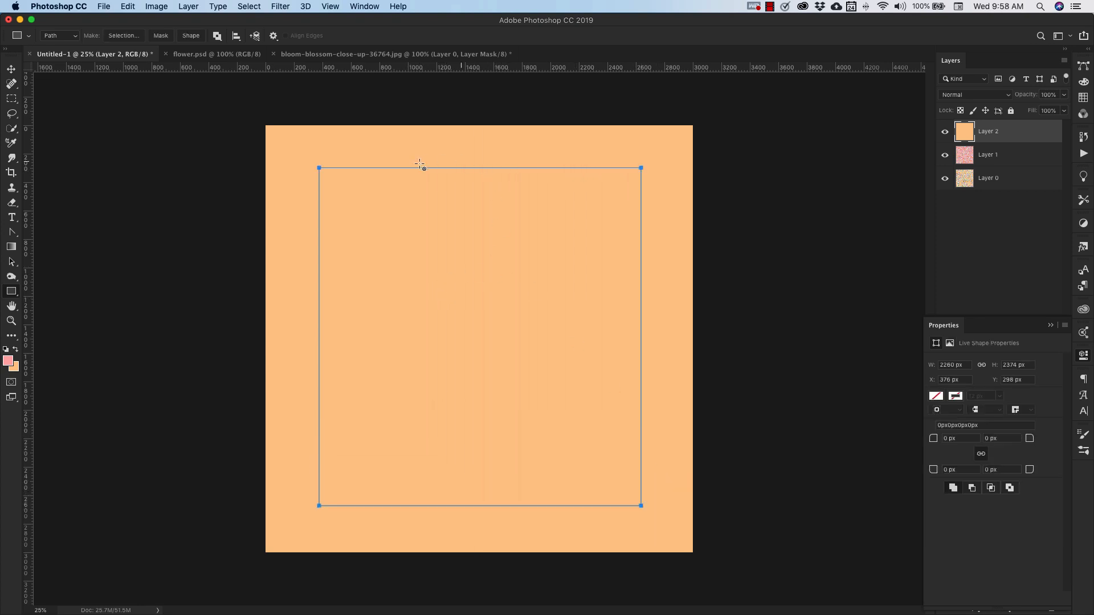
mouse_move(534, 426)
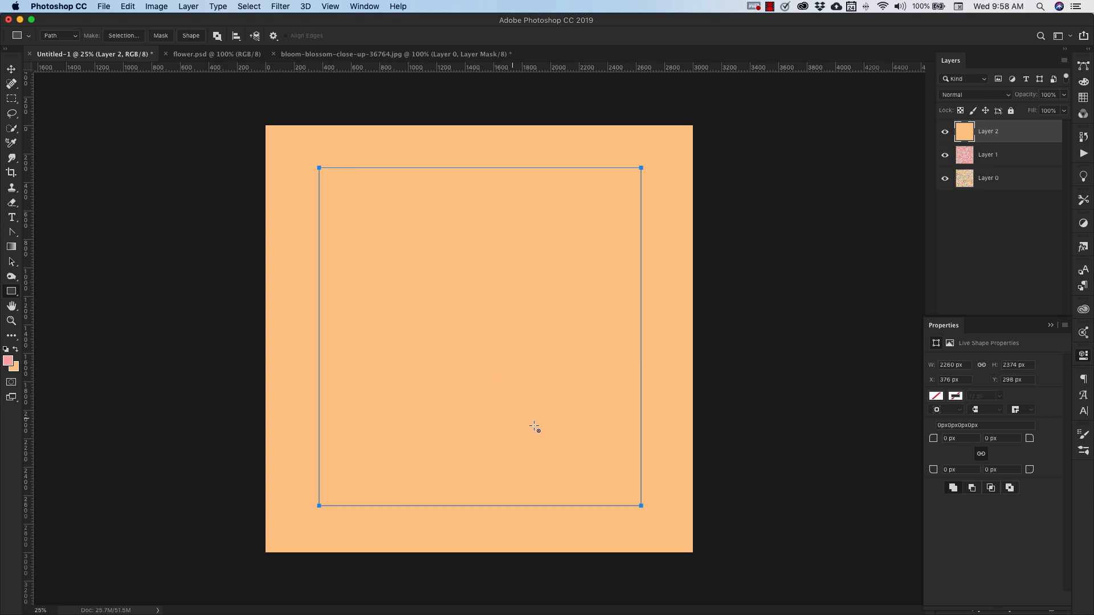
mouse_move(126, 12)
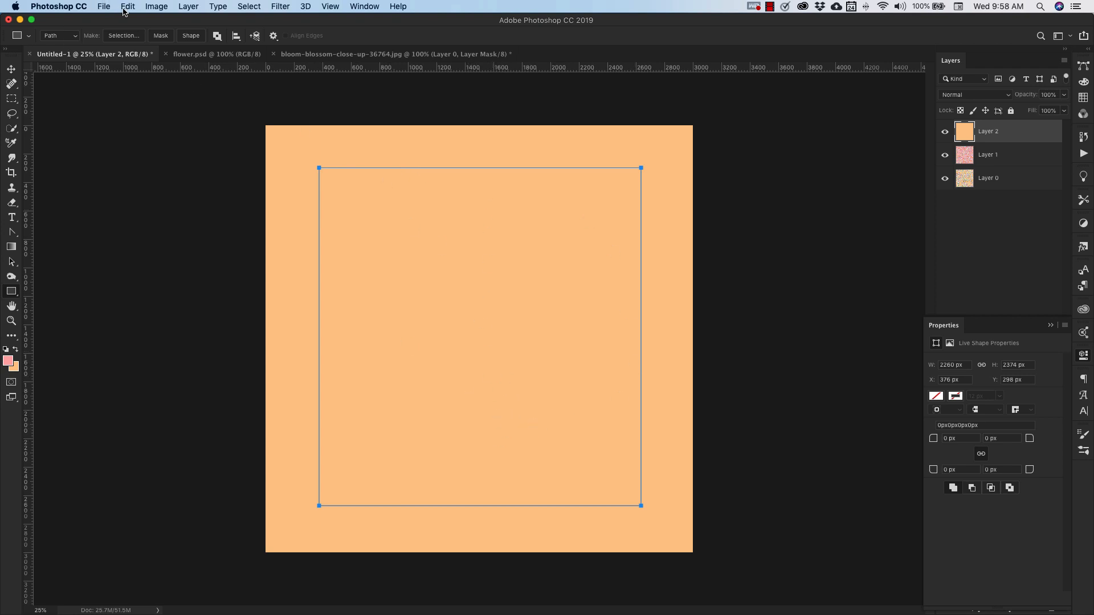
Fill Layer 2's path with the Place Along Path pattern script, preserving transparency.
click(127, 6)
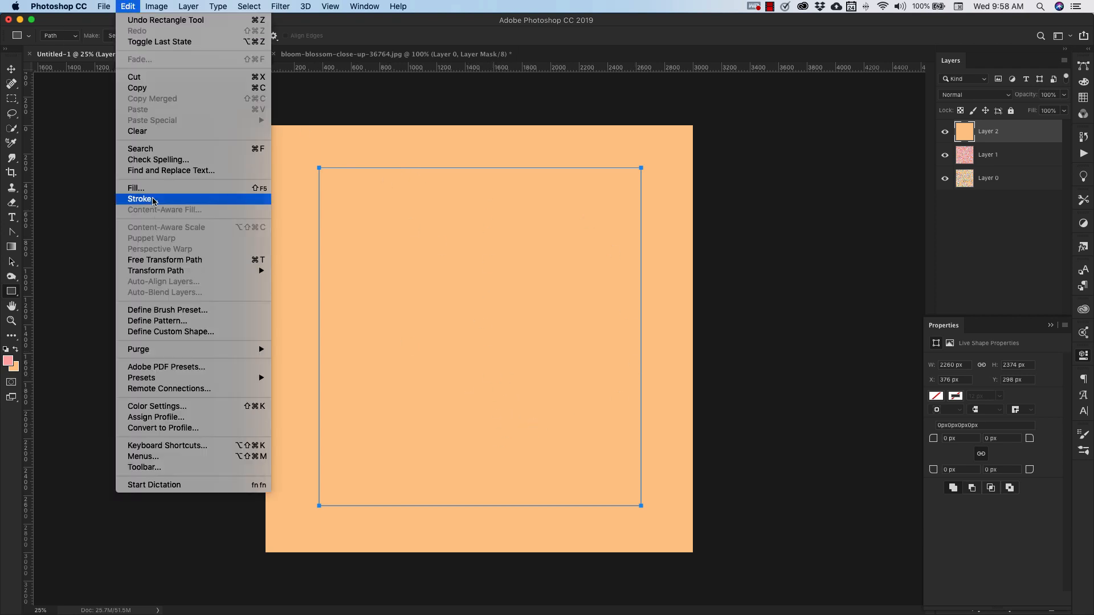
click(135, 187)
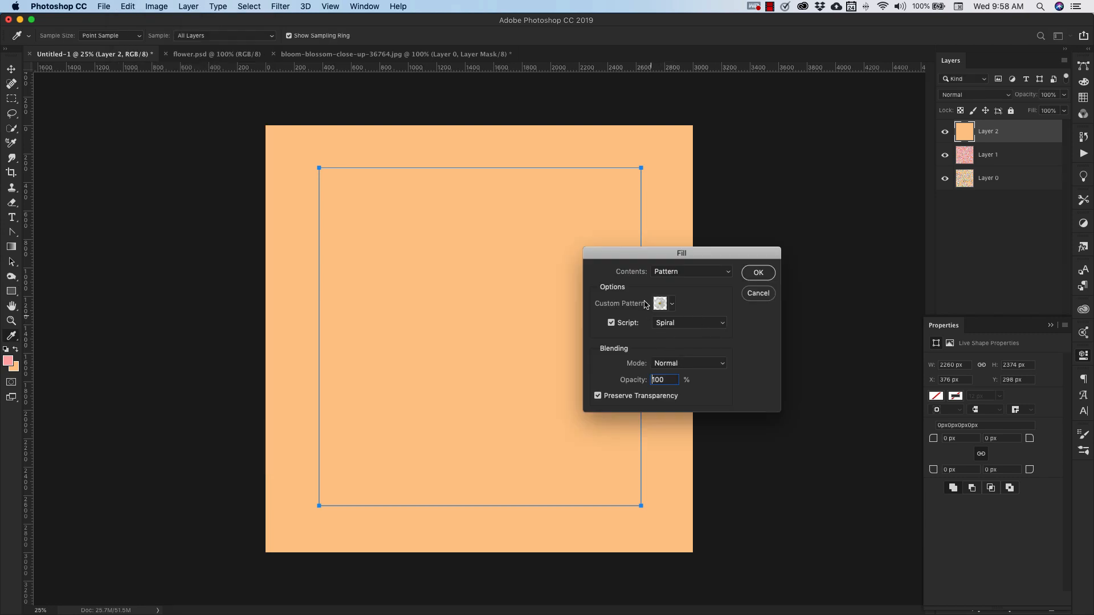
click(687, 322)
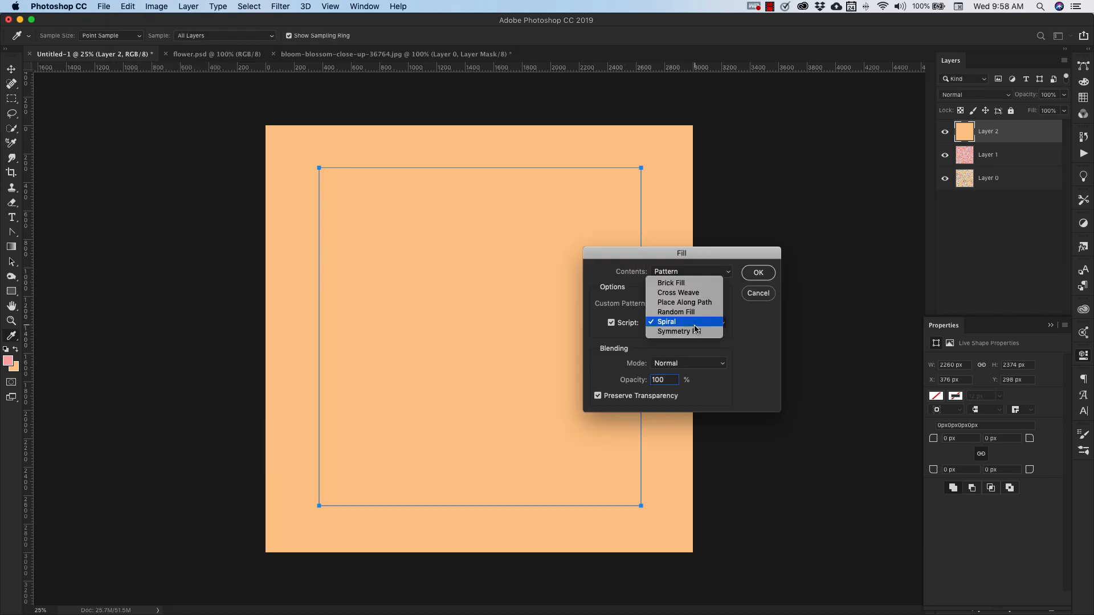
mouse_move(684, 302)
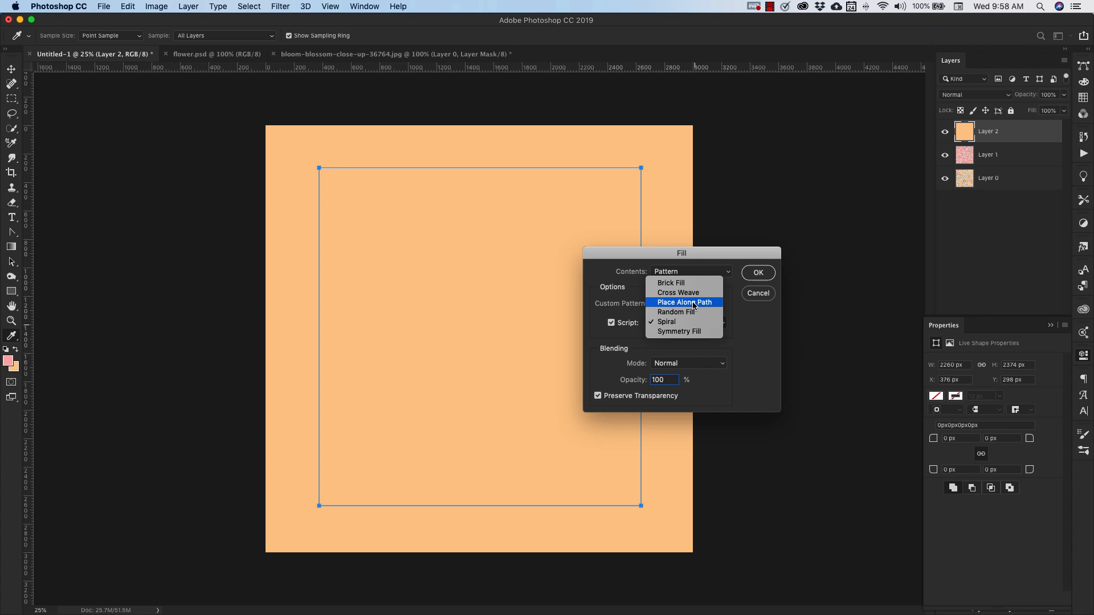
click(684, 302)
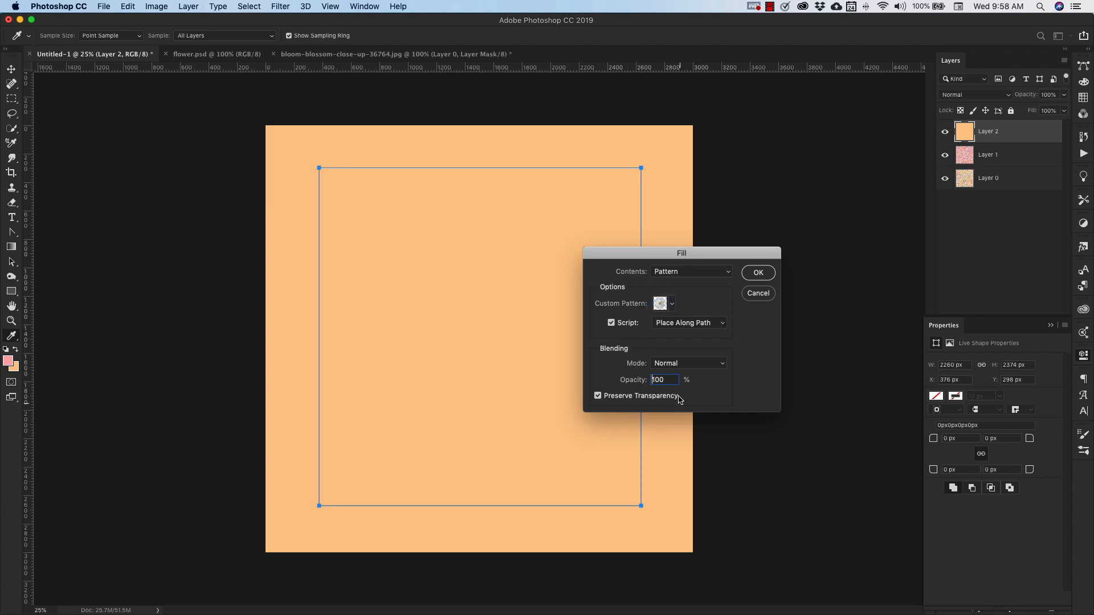
mouse_move(649, 307)
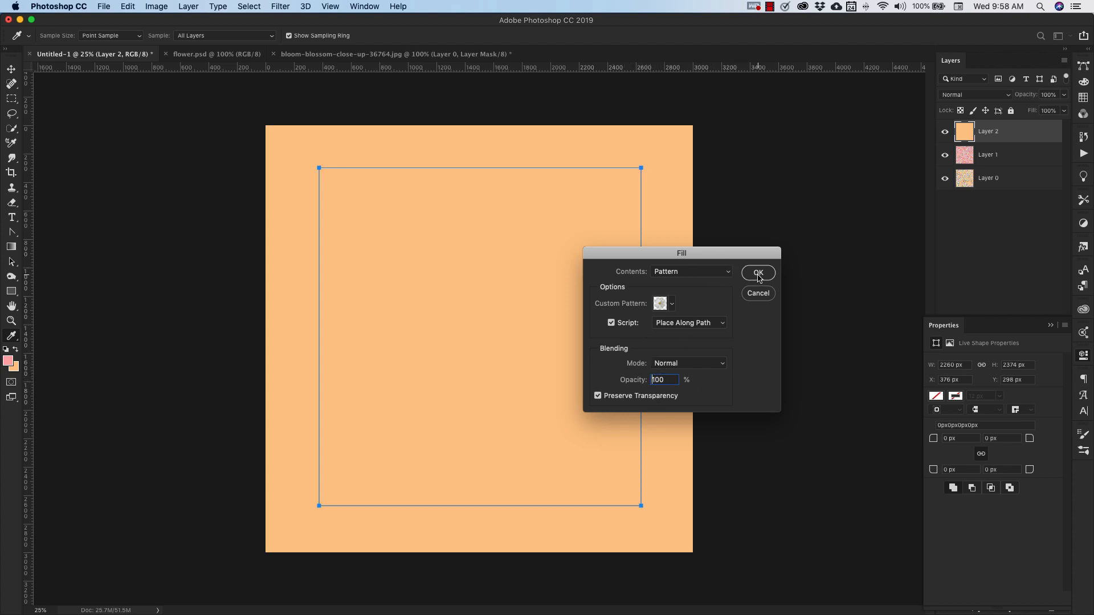
click(757, 272)
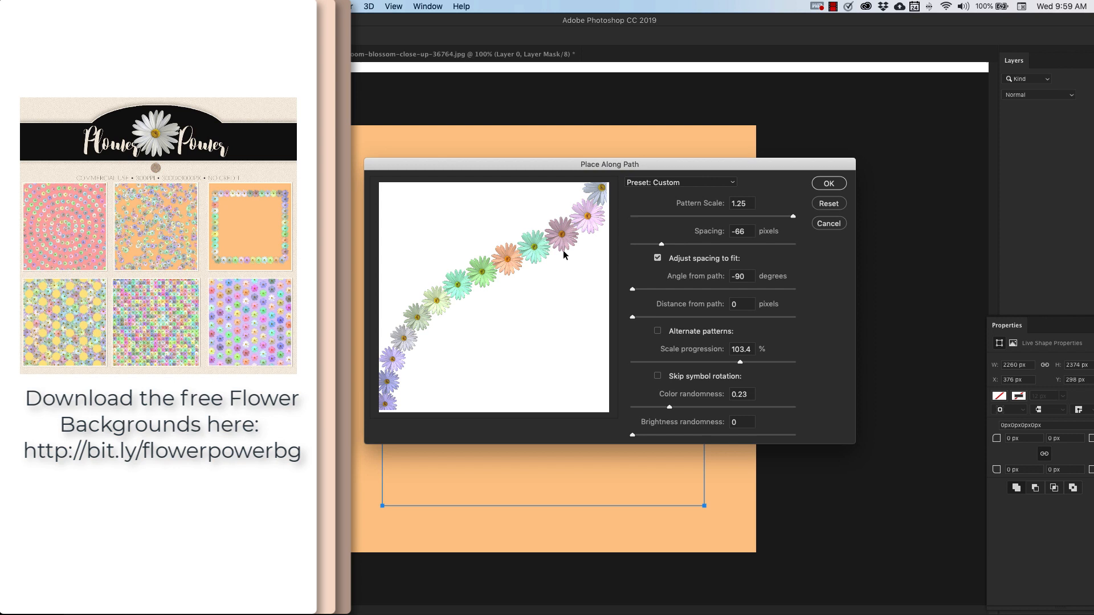
mouse_move(391, 411)
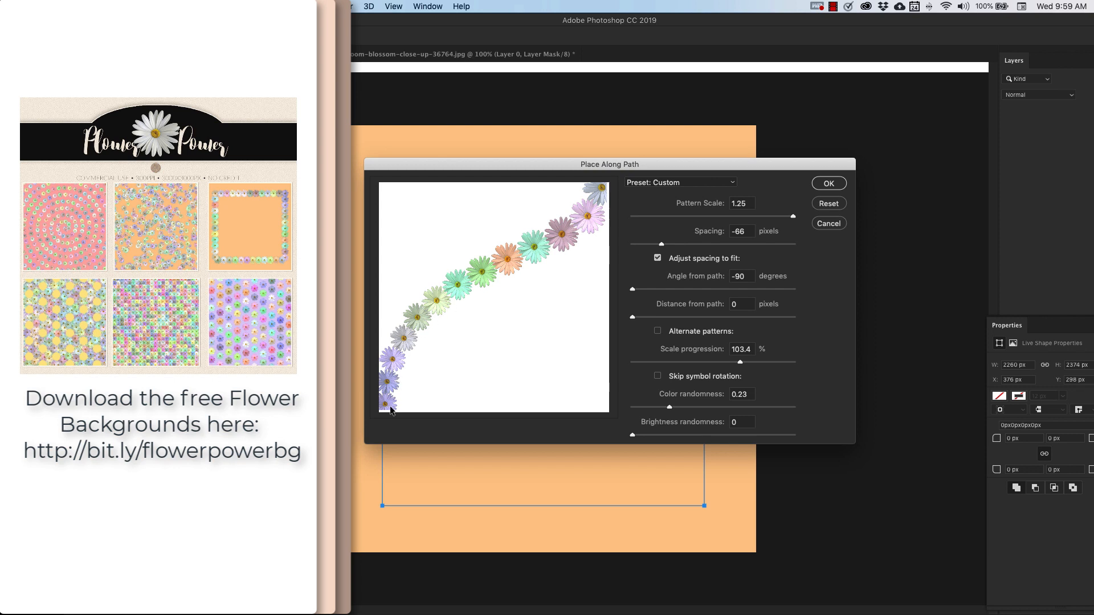
mouse_move(478, 526)
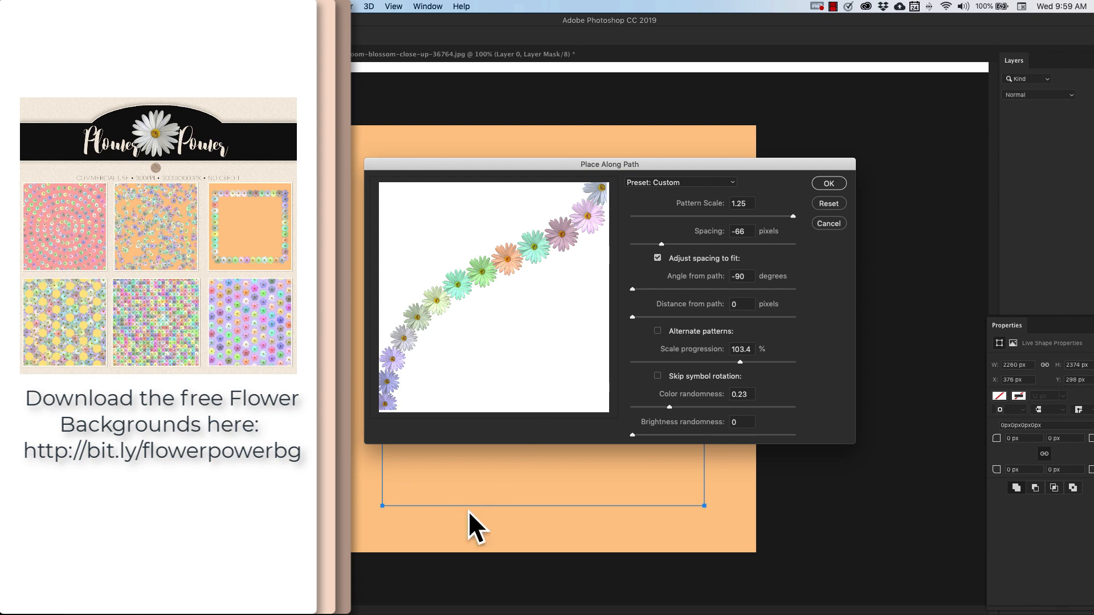
mouse_move(585, 212)
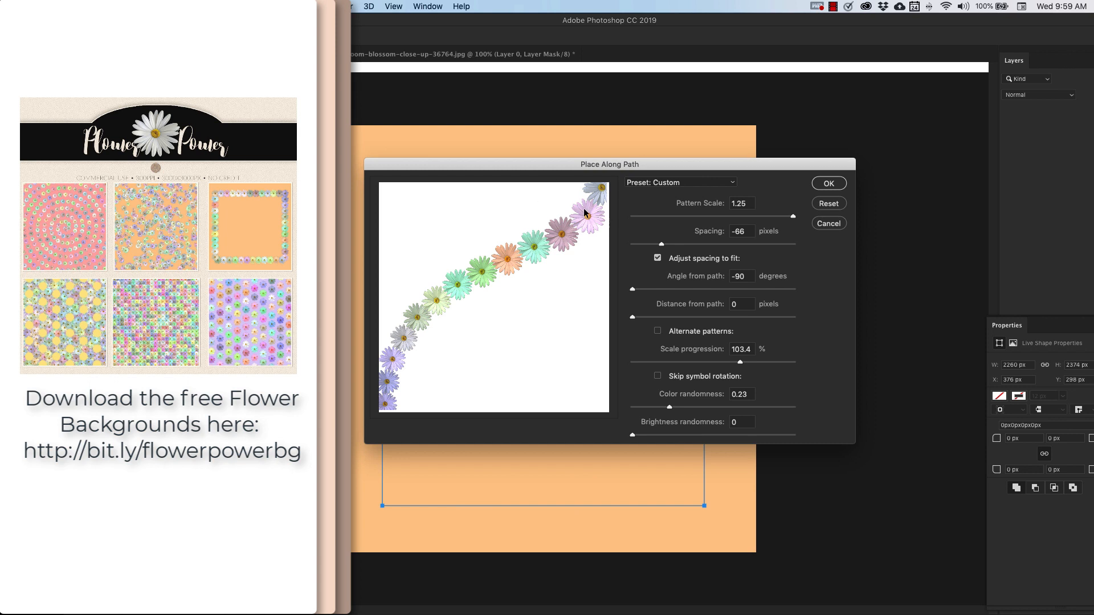
mouse_move(602, 212)
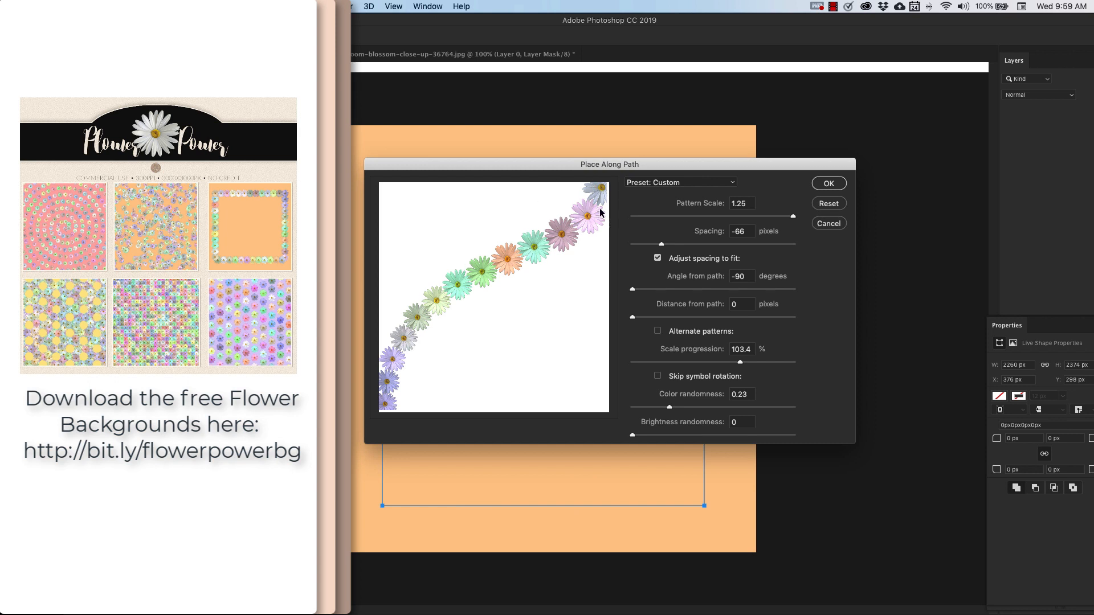
mouse_move(706, 221)
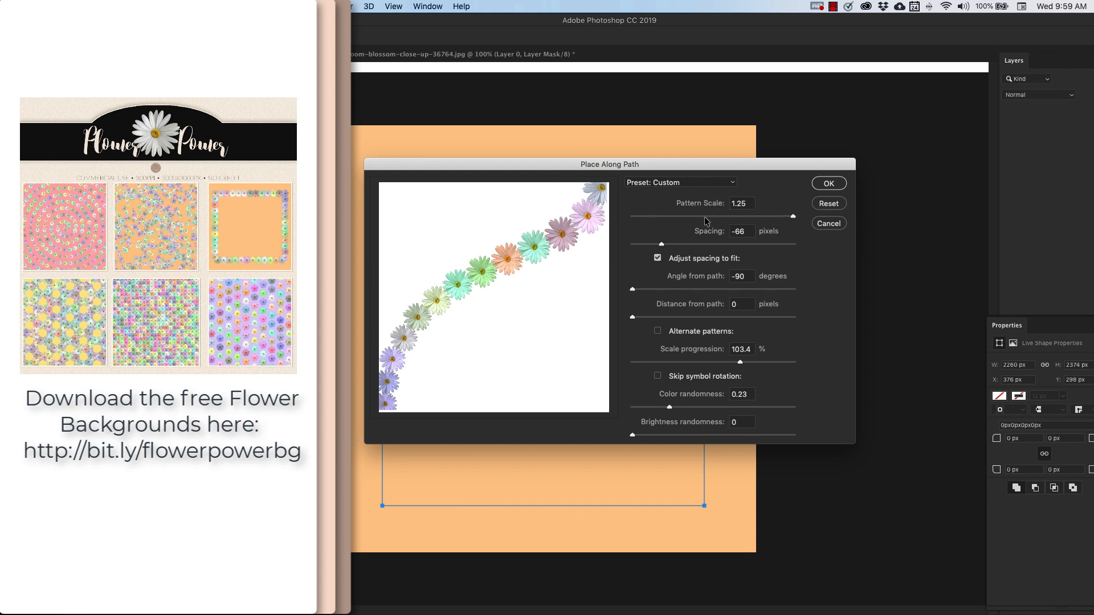
mouse_move(644, 255)
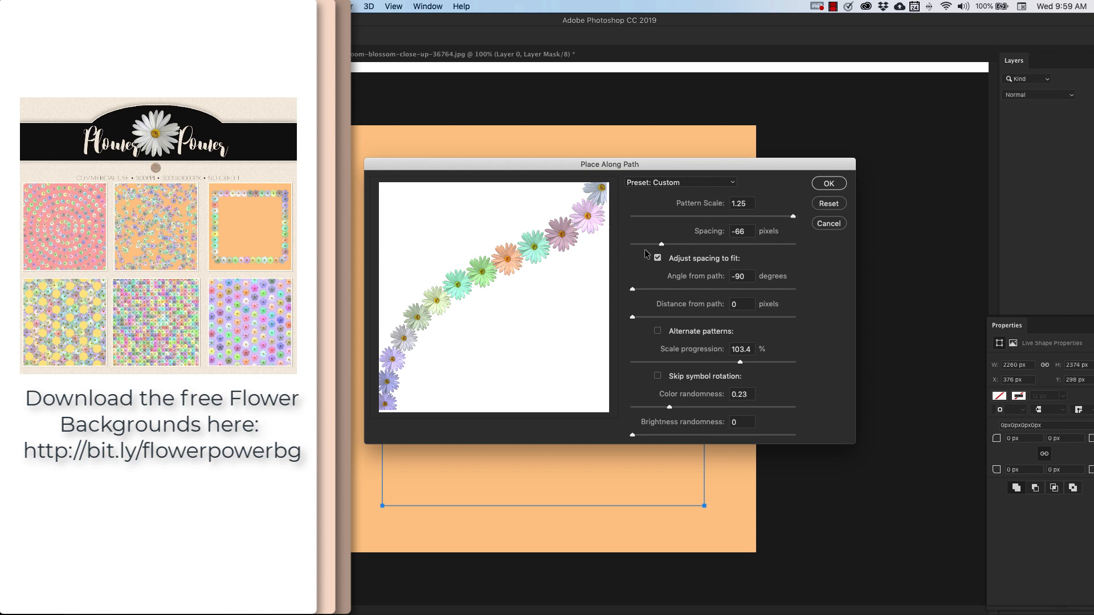
mouse_move(696, 248)
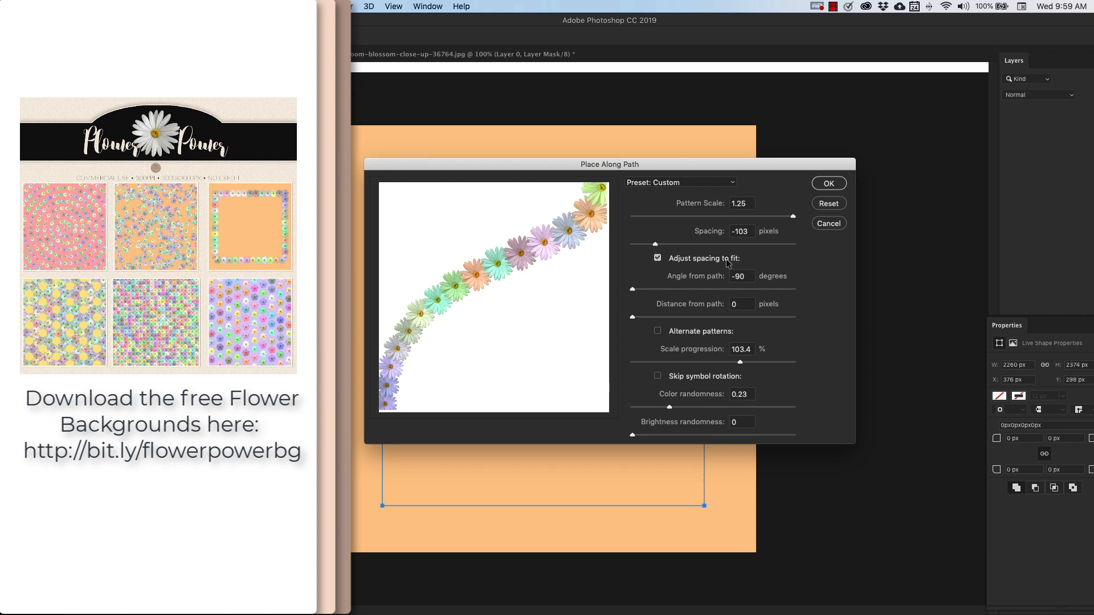
mouse_move(609, 322)
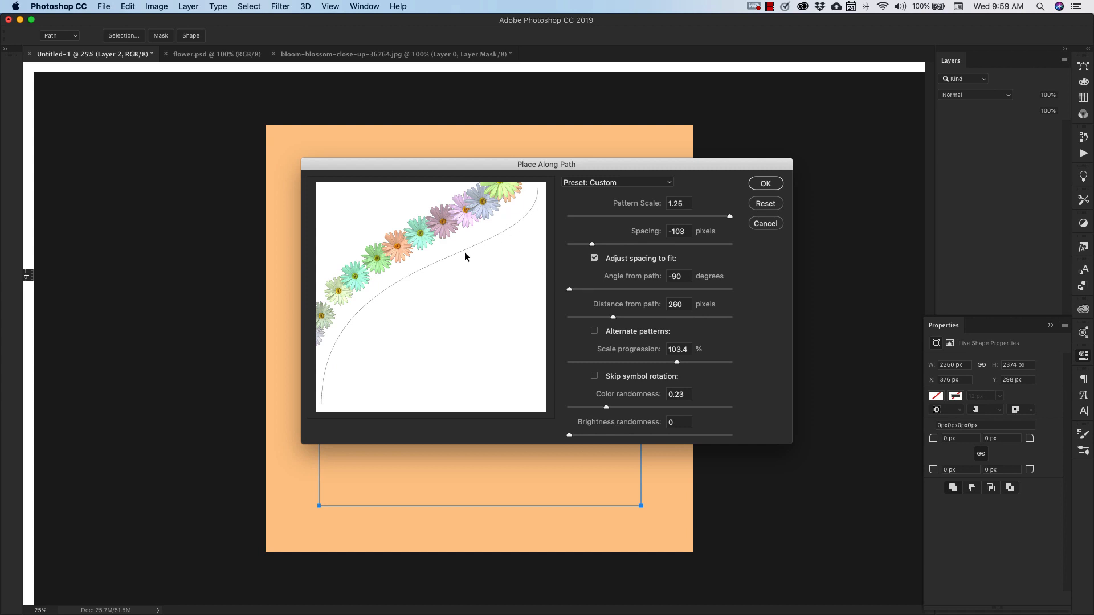
mouse_move(455, 509)
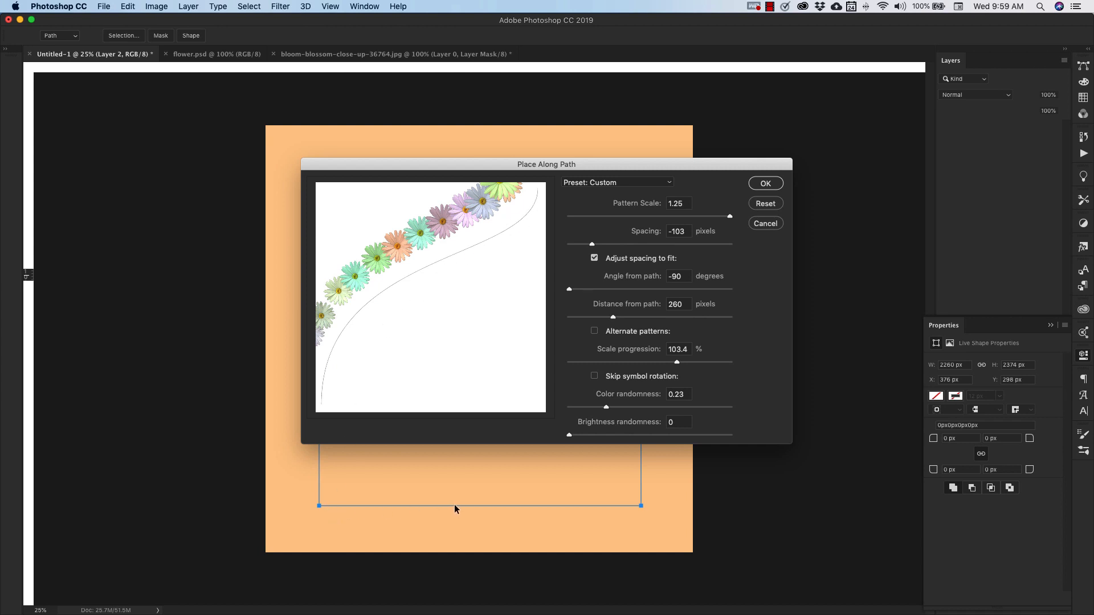
mouse_move(621, 481)
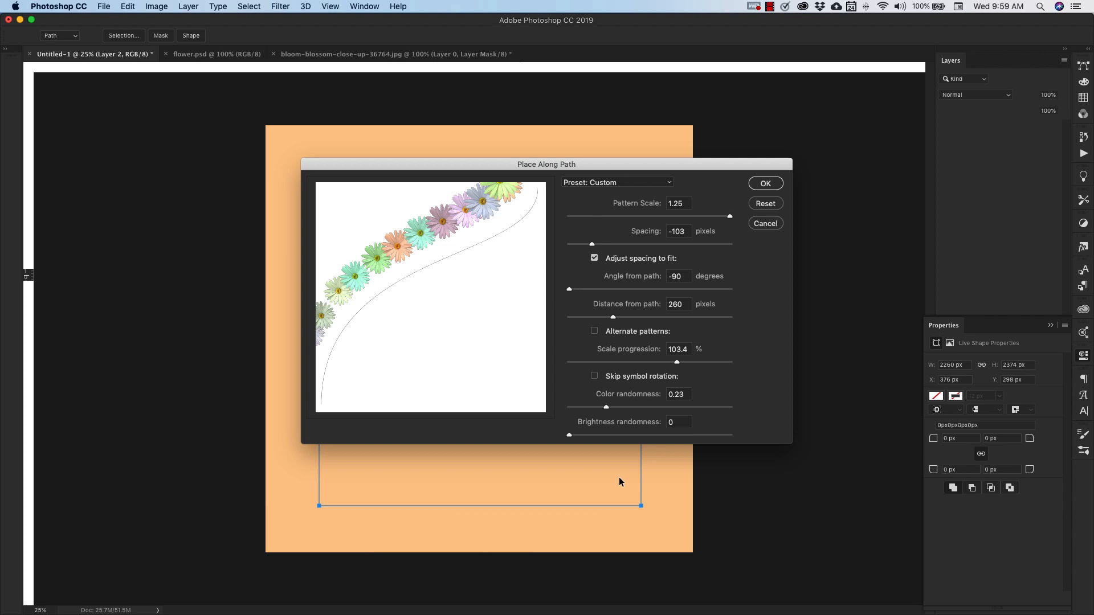
mouse_move(614, 321)
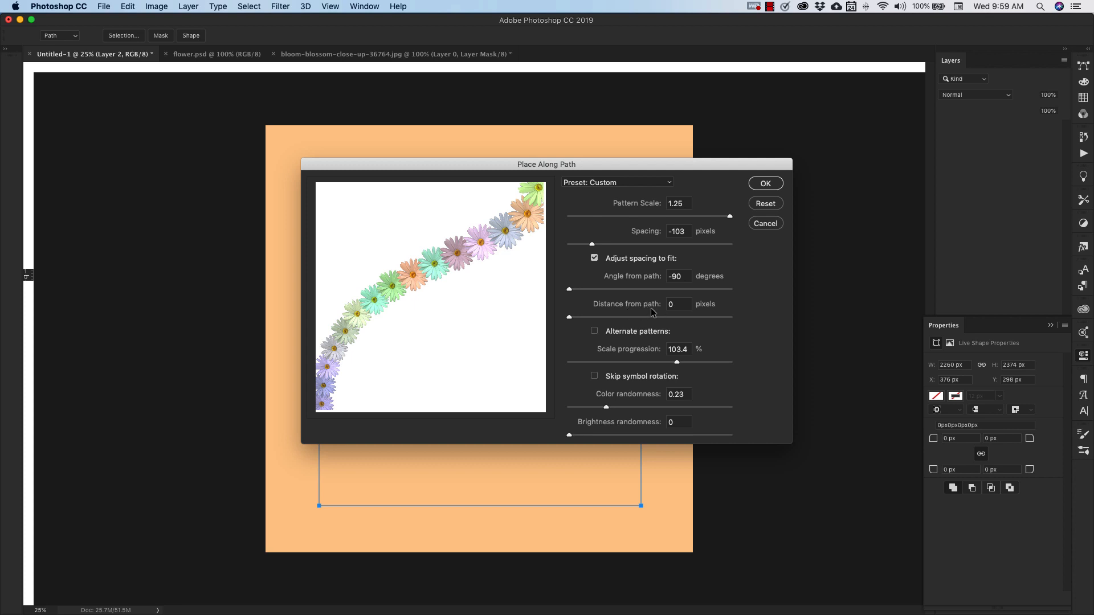
mouse_move(606, 356)
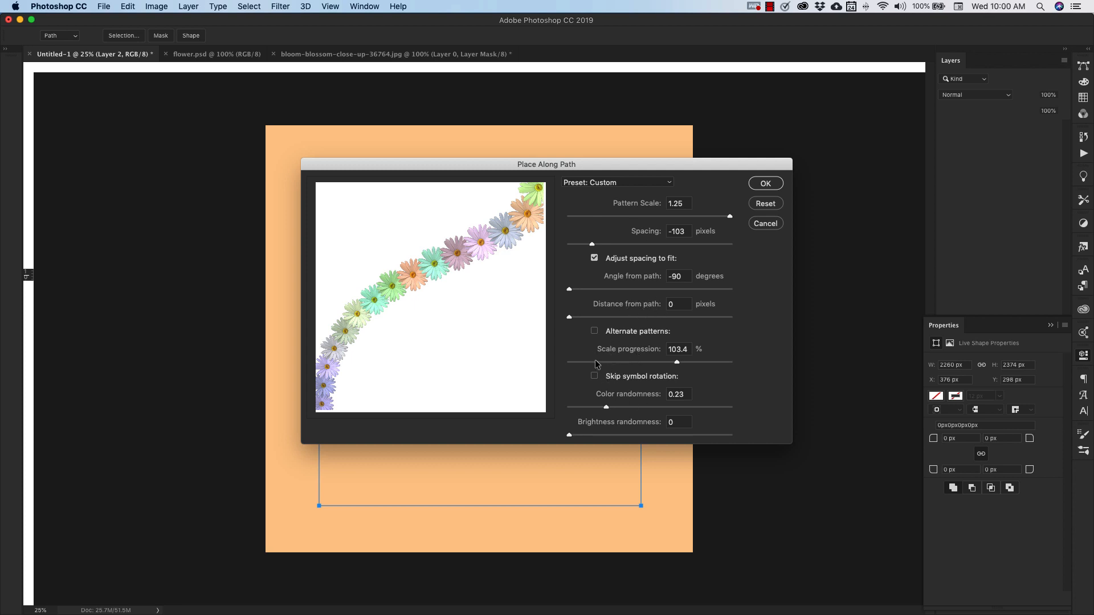
mouse_move(626, 428)
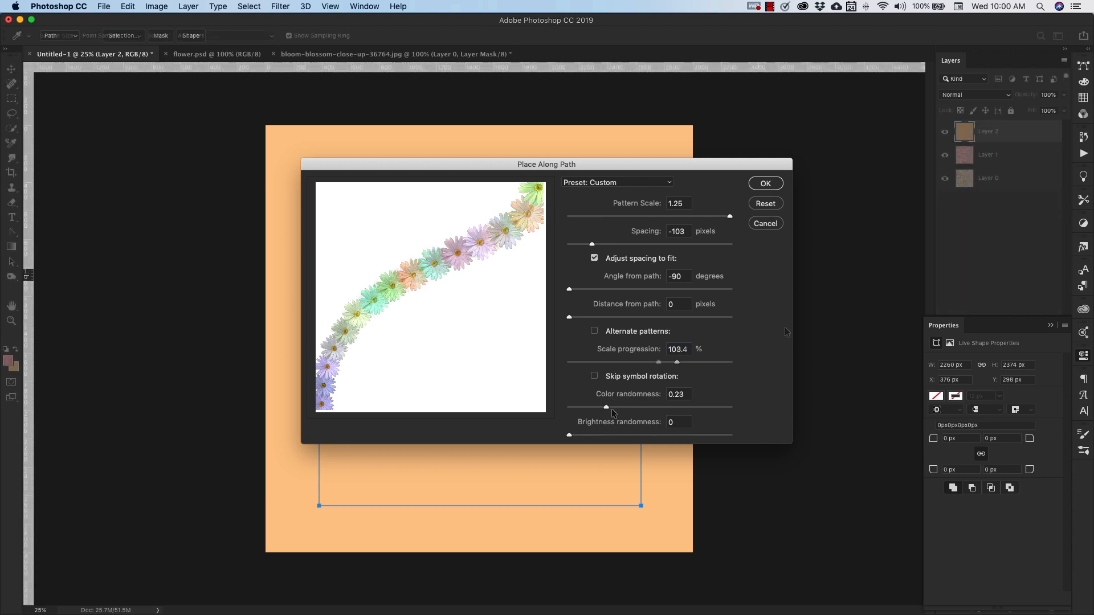
Apply the daisy border with -103 px spacing and 0 distance from the path.
click(765, 183)
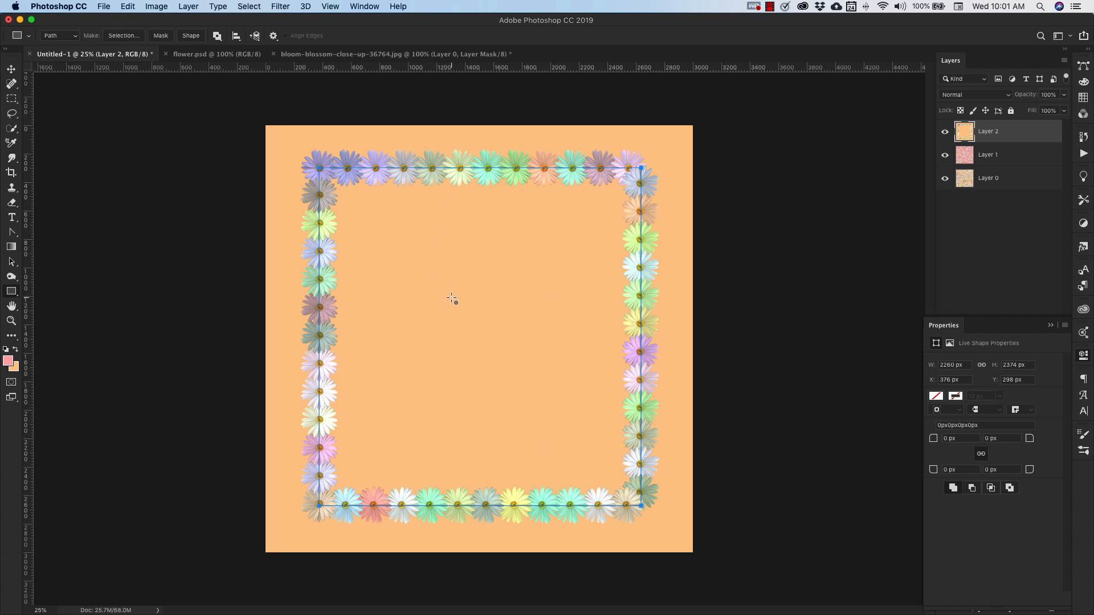
mouse_move(677, 396)
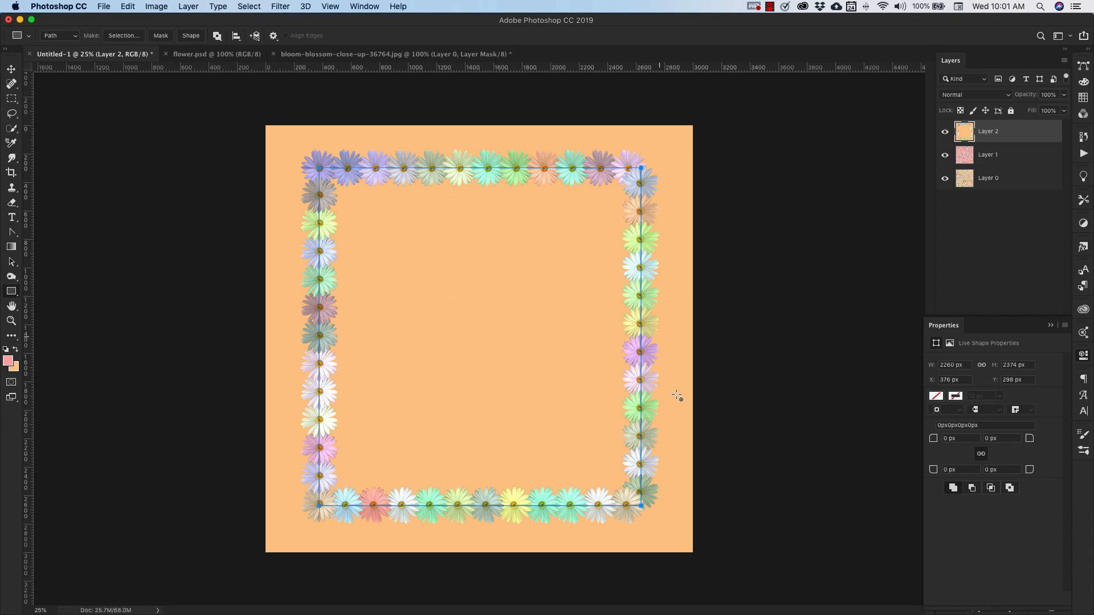
mouse_move(994, 218)
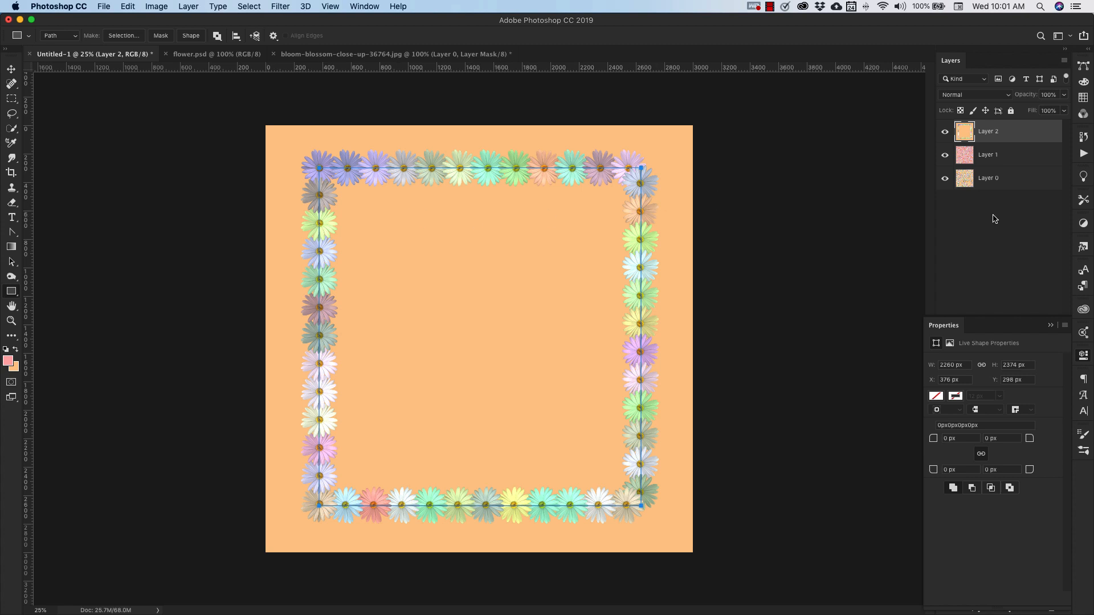
mouse_move(595, 211)
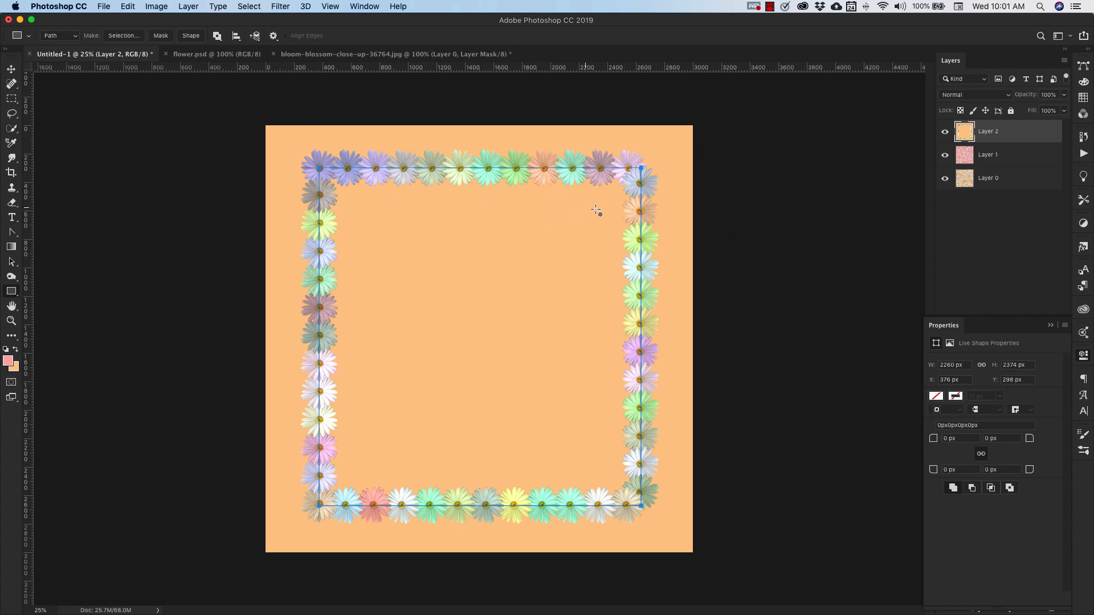
mouse_move(644, 198)
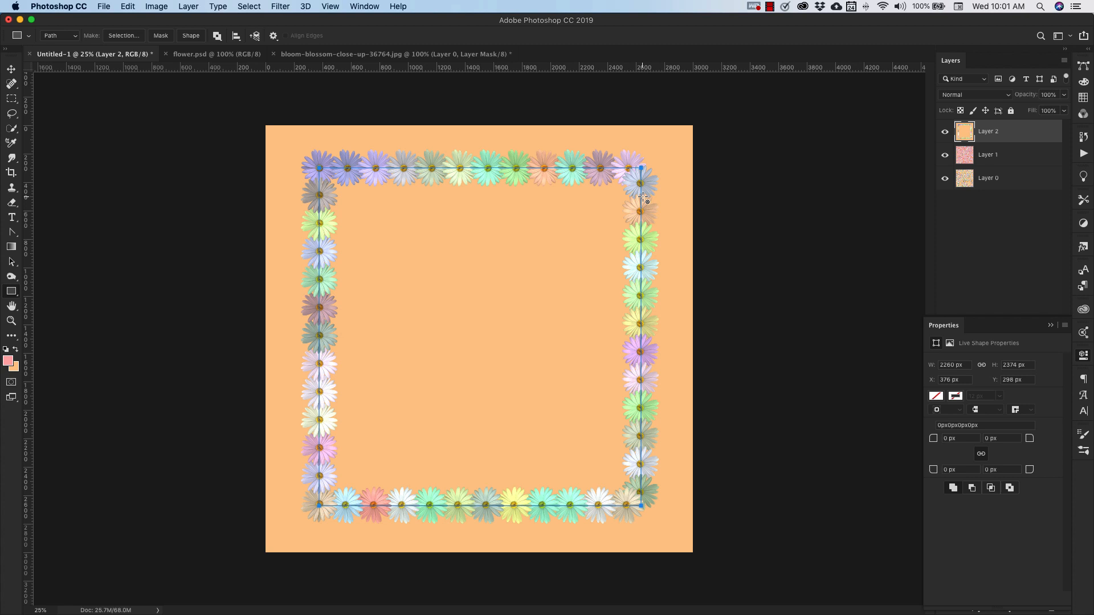
mouse_move(622, 307)
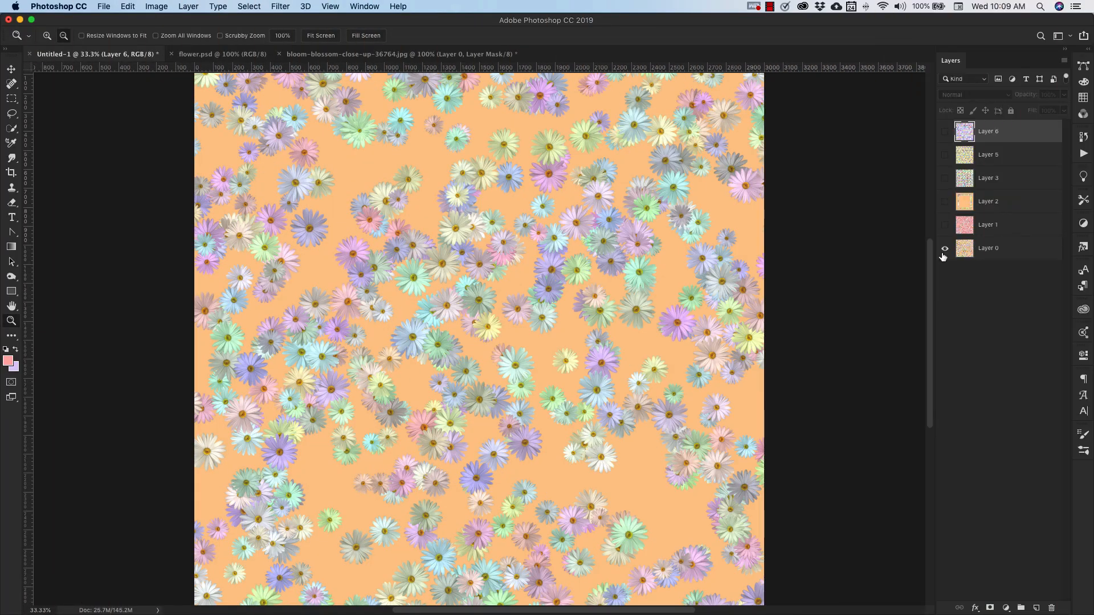
Turn on Layer 1's visibility to reveal the pink spiral daisy pattern.
click(945, 227)
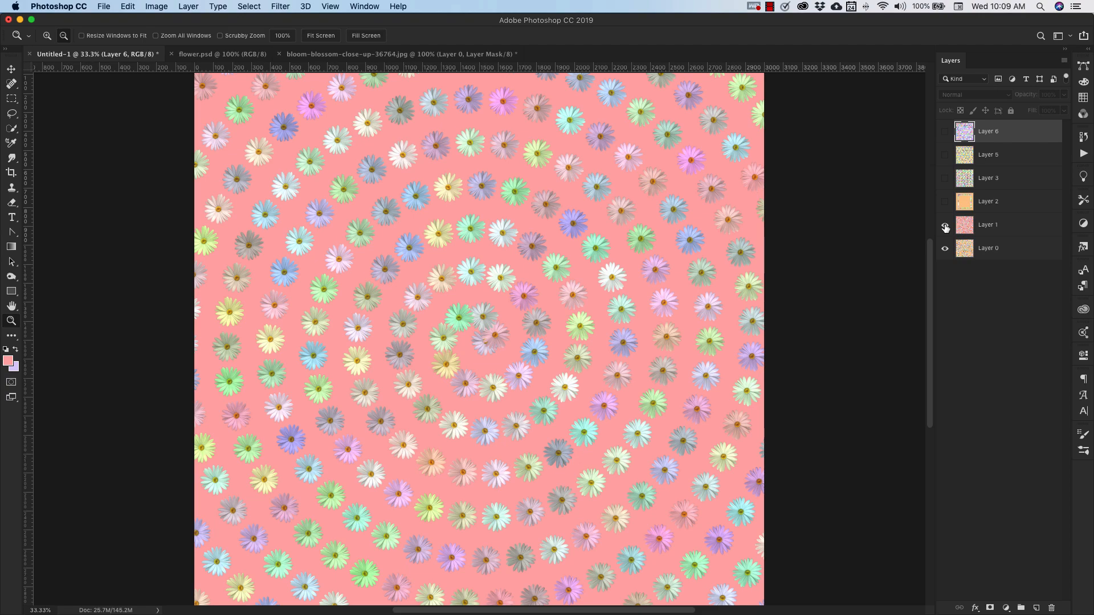